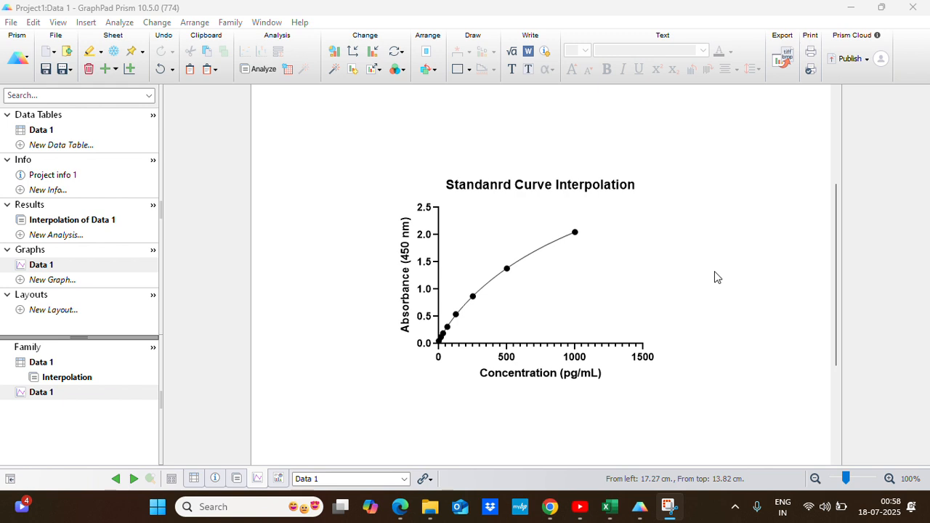
pyautogui.moveTo(711, 285)
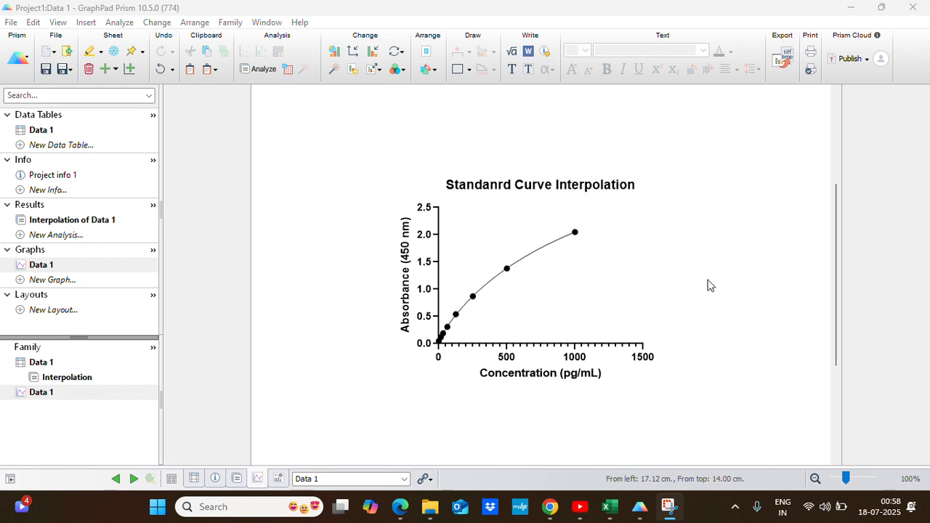
# Review the standards' concentration and absorbance values in the Excel sheet
pyautogui.click(609, 505)
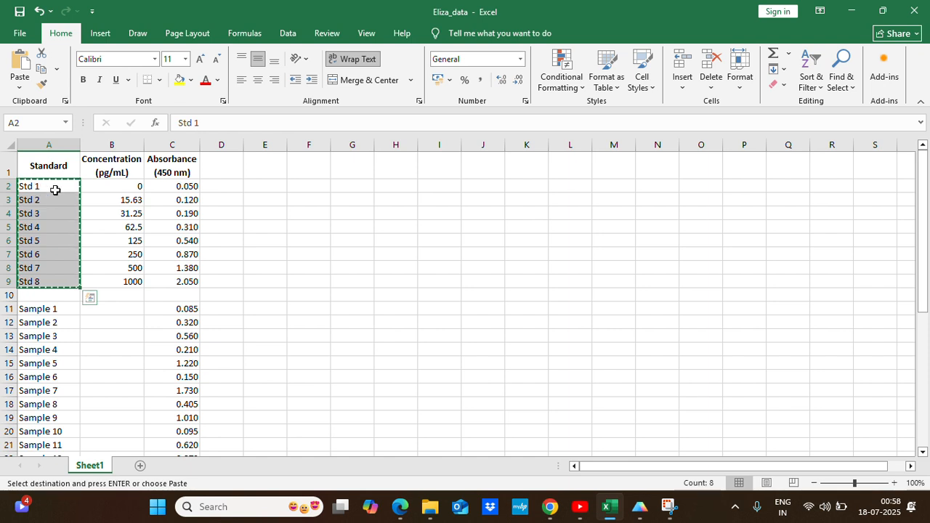
pyautogui.moveTo(52, 200)
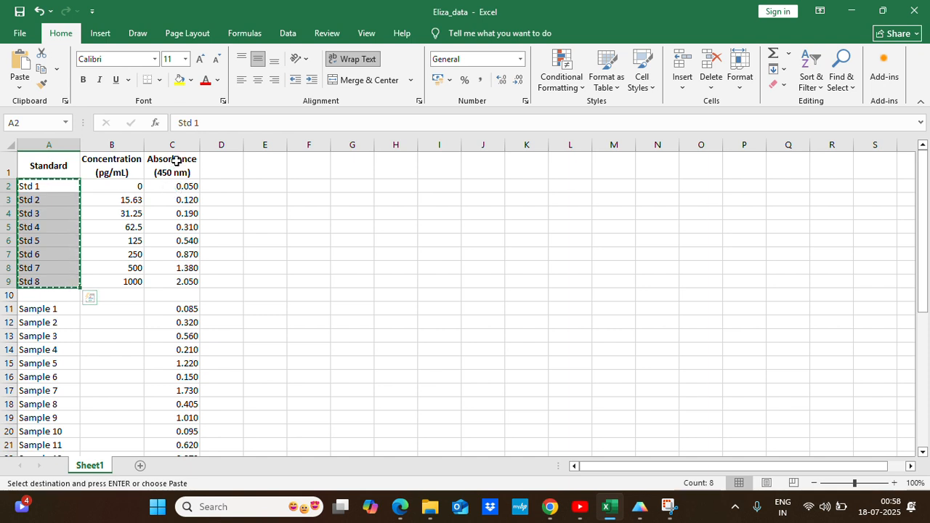
pyautogui.click(111, 186)
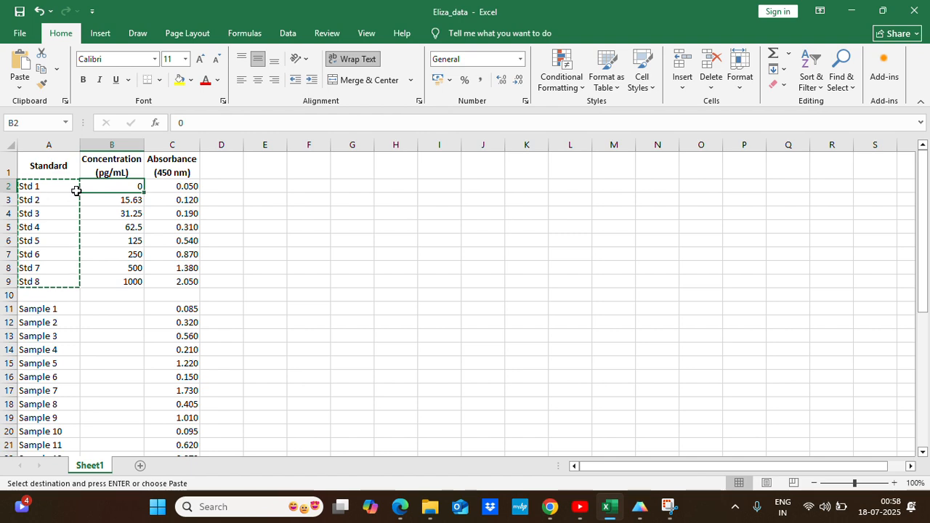
pyautogui.scroll(-3)
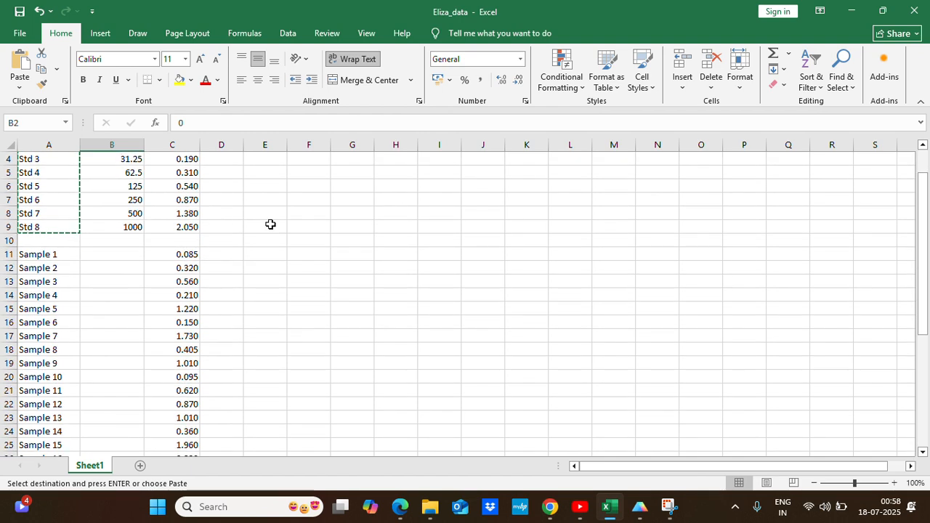
pyautogui.scroll(-3)
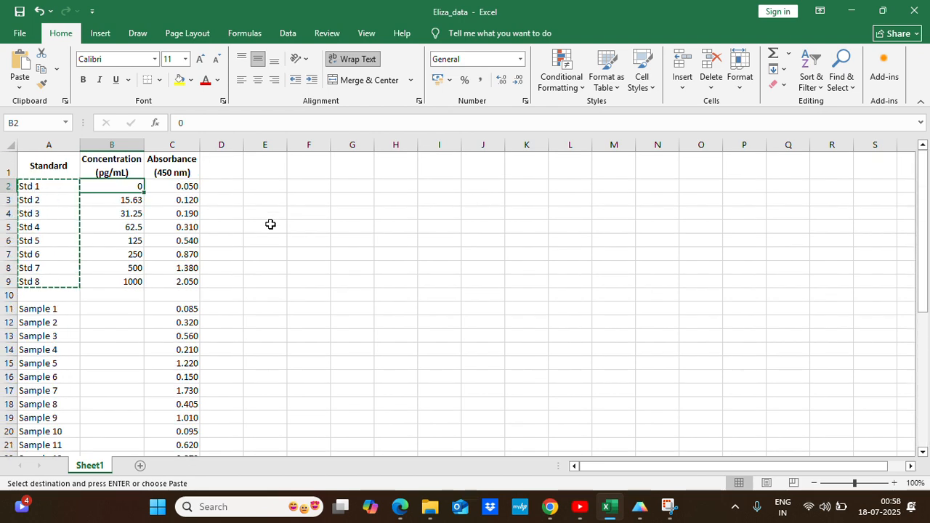
pyautogui.moveTo(201, 311)
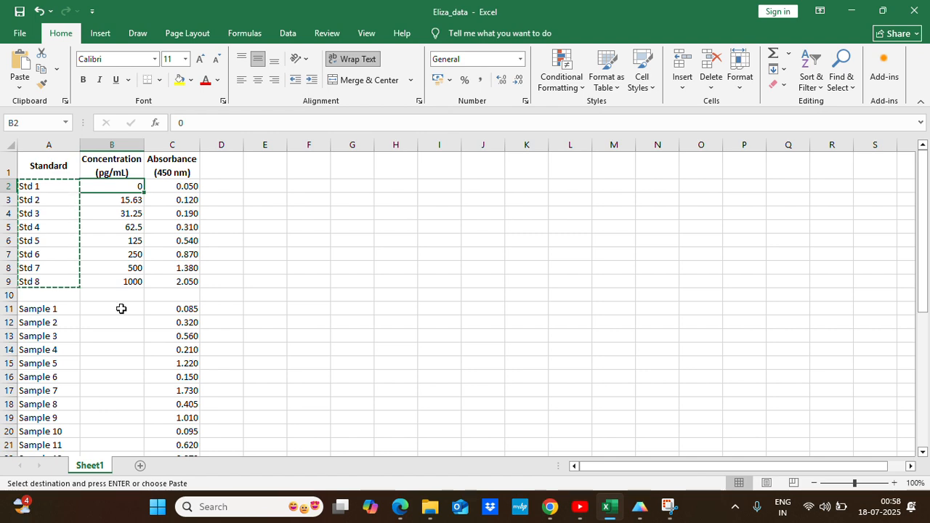
pyautogui.moveTo(640, 342)
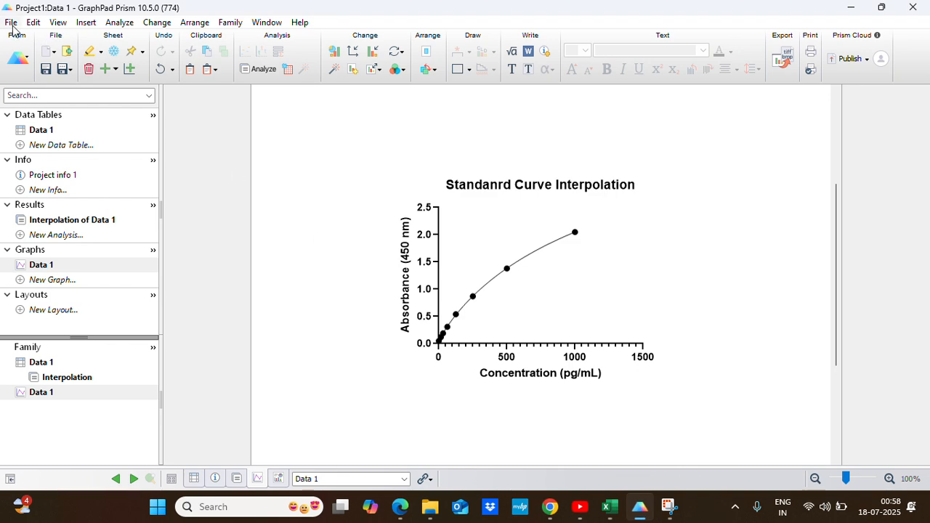
# Start a new Prism project as an XY table with a single Y value per point
pyautogui.click(12, 22)
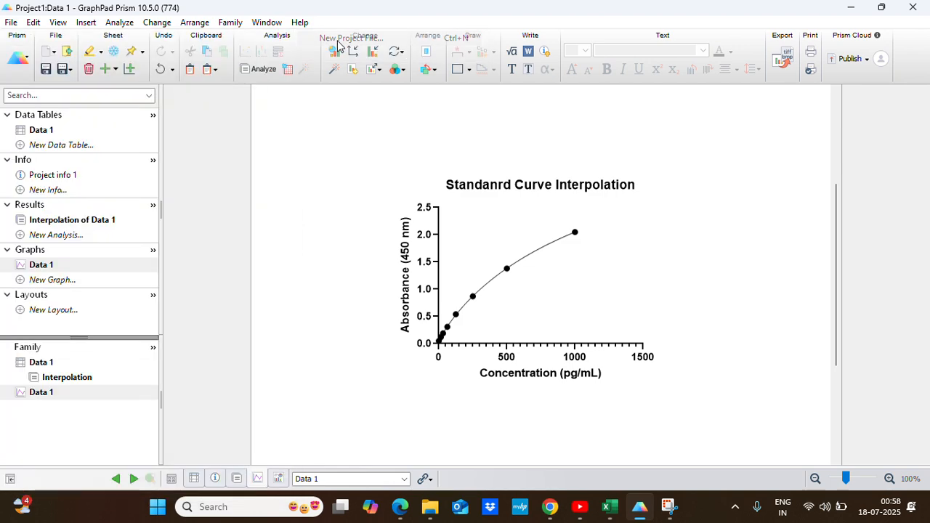
pyautogui.click(337, 43)
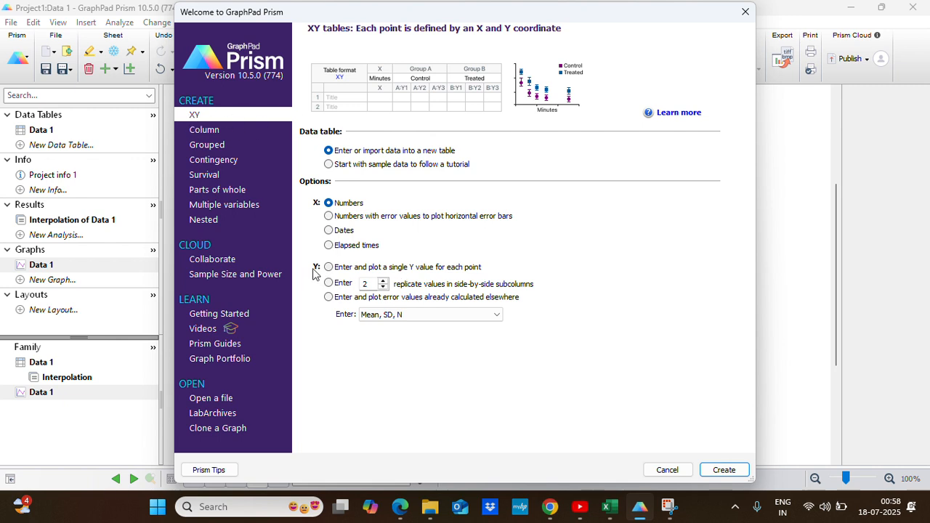
pyautogui.moveTo(370, 275)
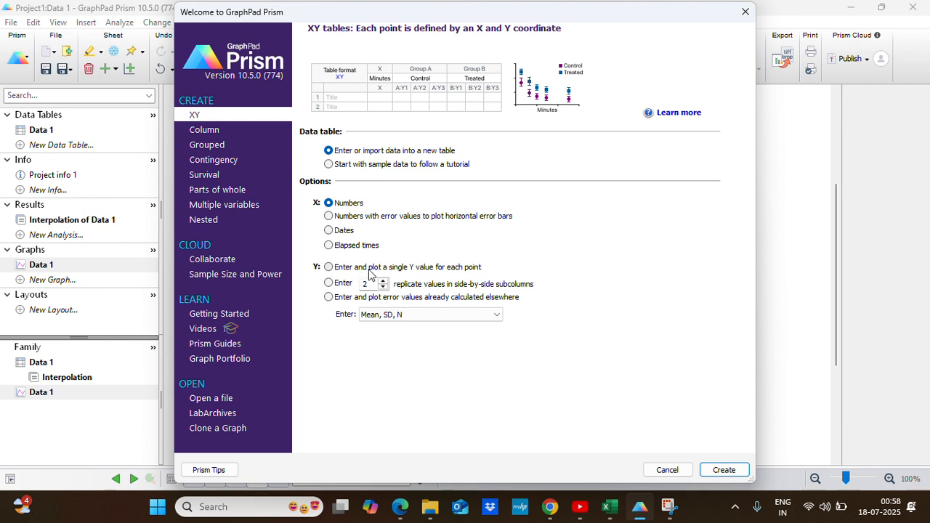
pyautogui.moveTo(468, 276)
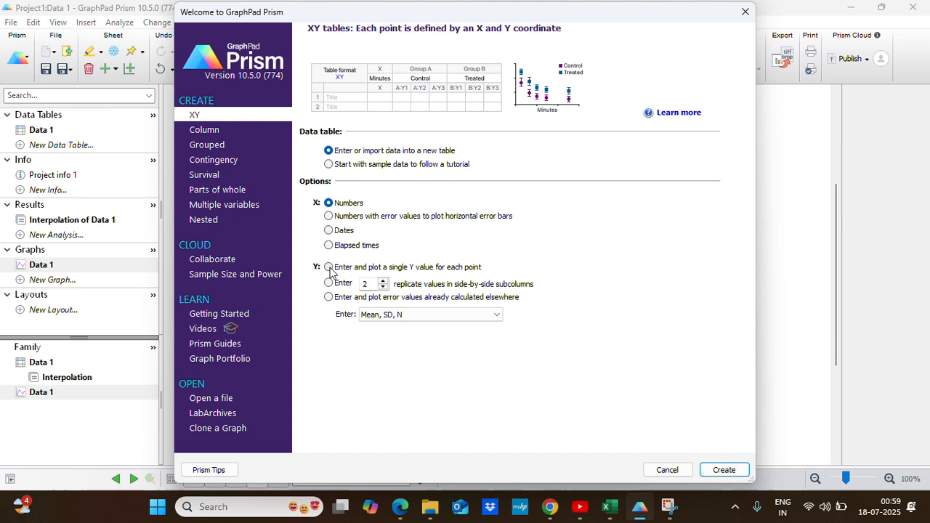
pyautogui.click(666, 470)
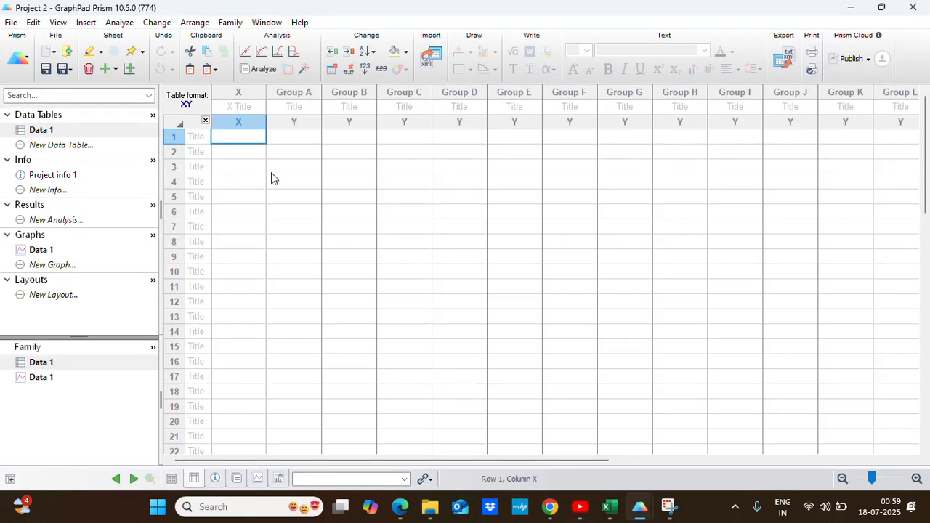
# Copy the eight standards' concentrations and absorbances from Excel into the new XY table
pyautogui.click(609, 506)
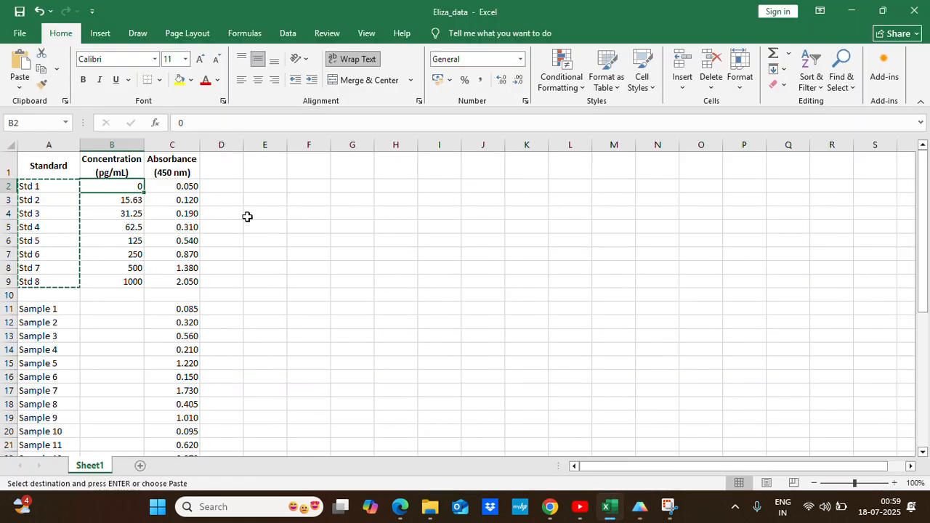
pyautogui.moveTo(233, 210)
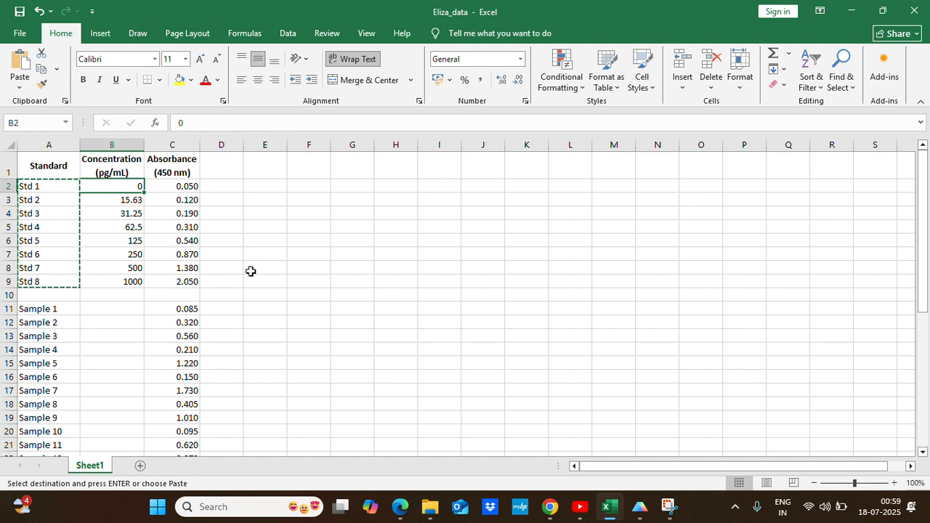
pyautogui.moveTo(119, 200)
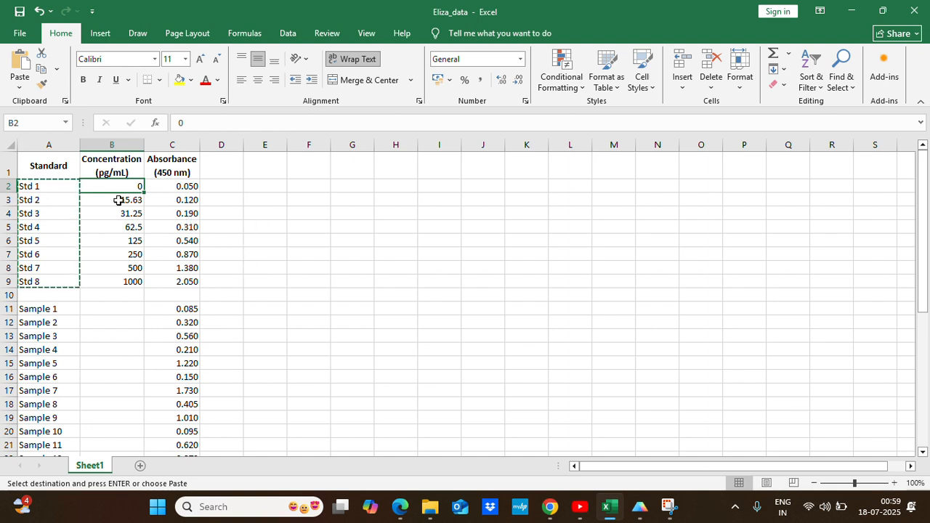
pyautogui.click(110, 166)
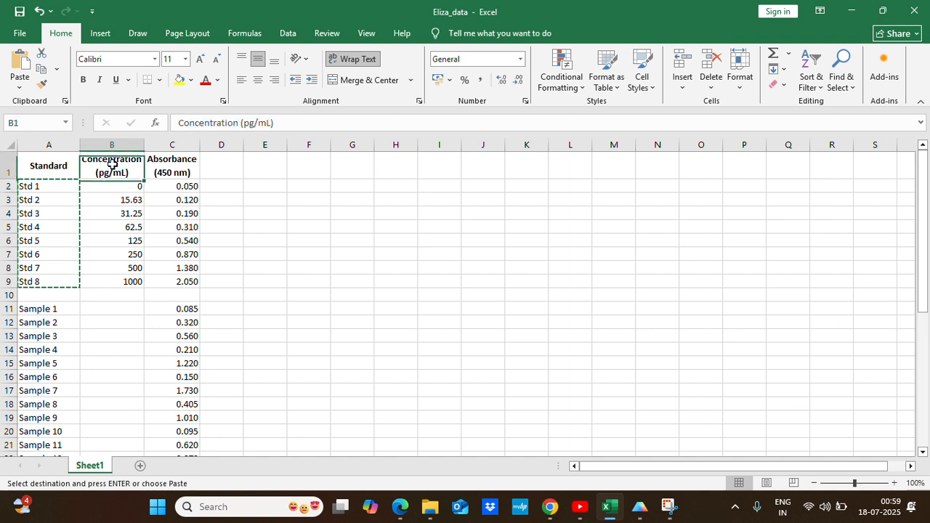
pyautogui.moveTo(110, 166); pyautogui.dragTo(172, 282)
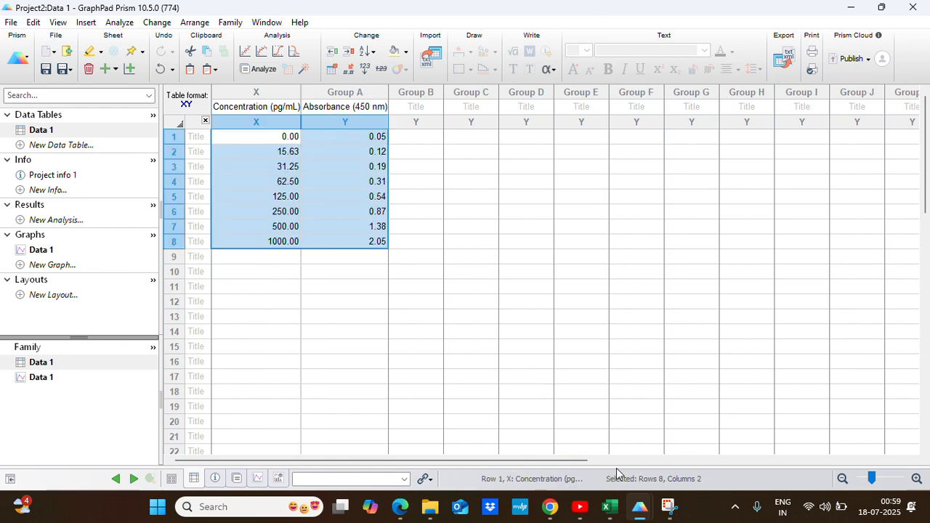
pyautogui.click(609, 506)
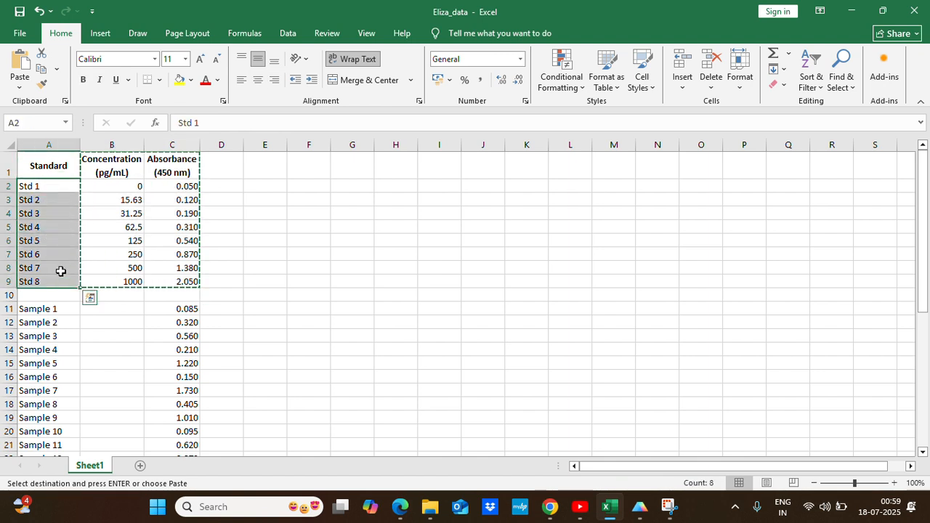
pyautogui.moveTo(639, 506)
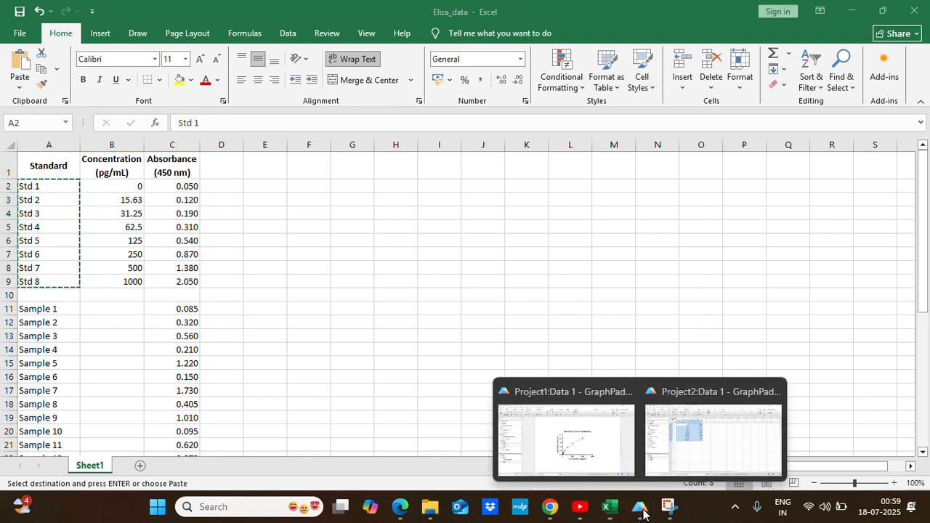
pyautogui.click(712, 436)
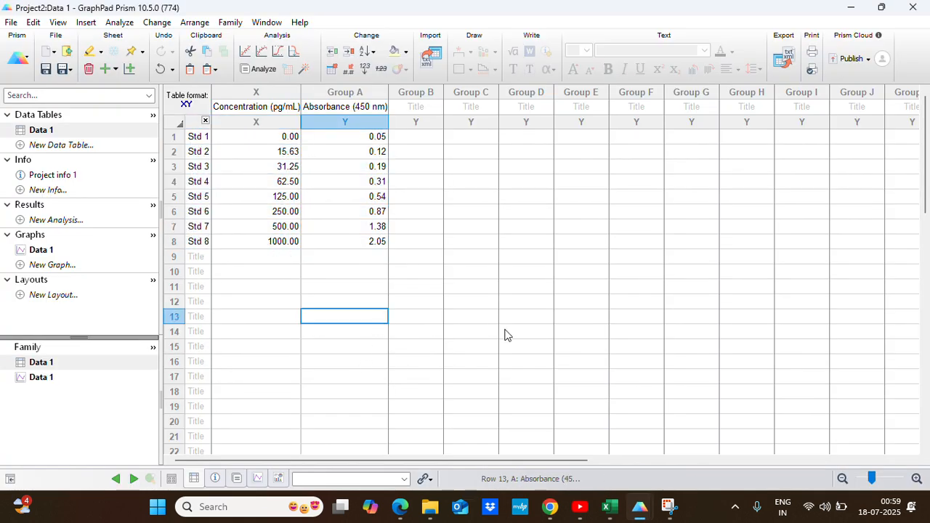
# Add the sample rows with absorbance readings below the standards in the XY table
pyautogui.click(609, 506)
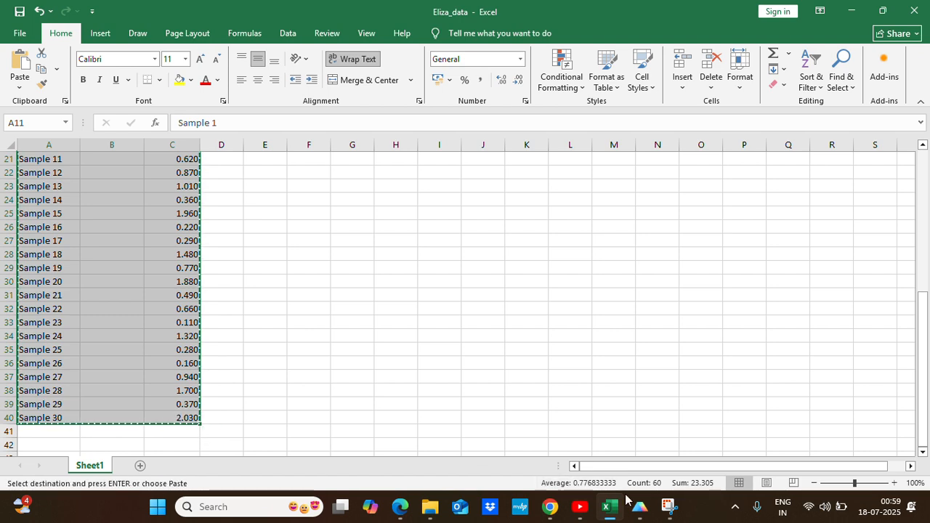
pyautogui.click(638, 506)
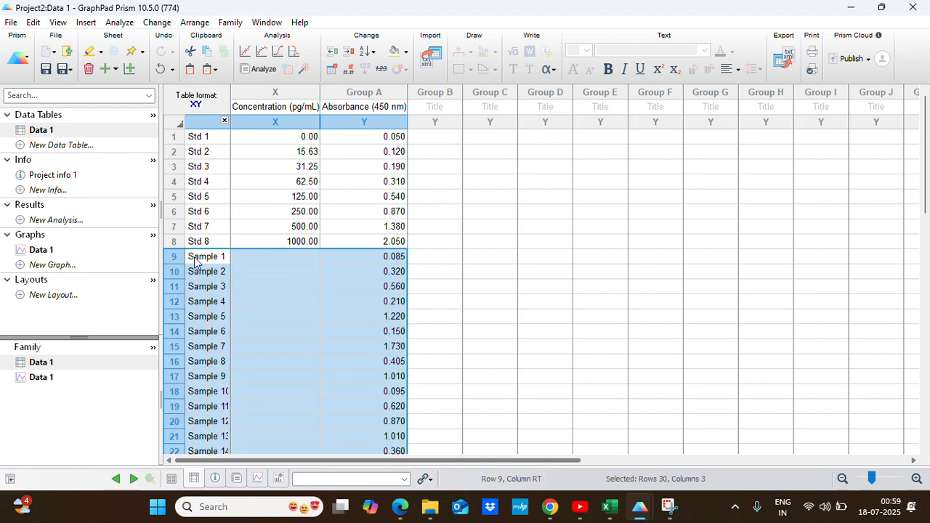
pyautogui.click(434, 301)
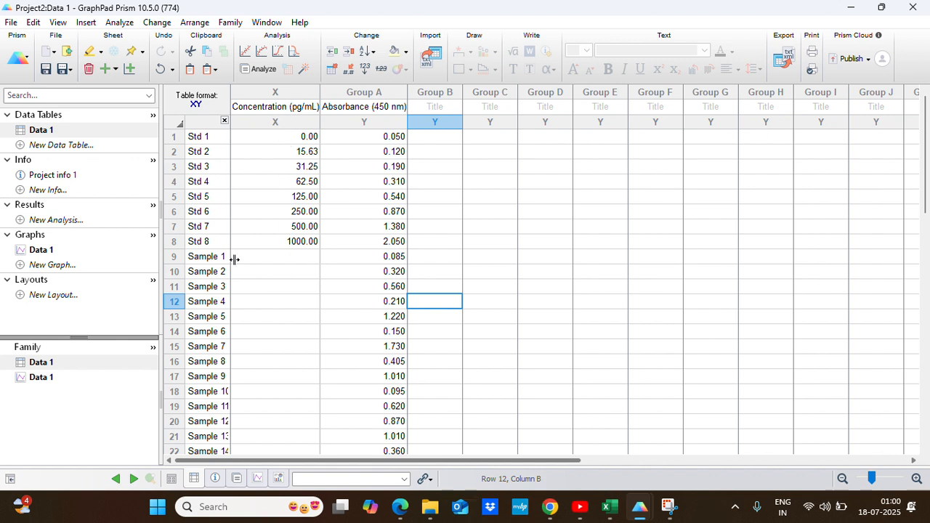
pyautogui.moveTo(283, 264)
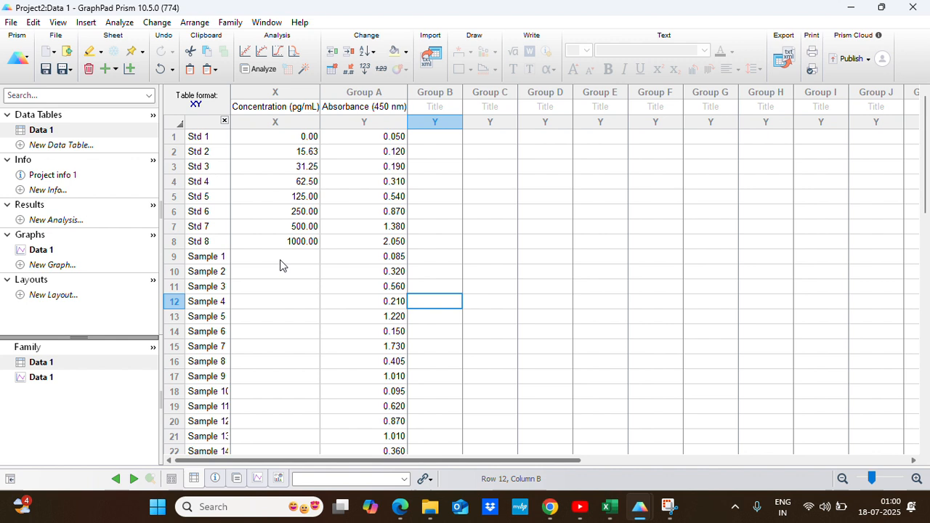
pyautogui.moveTo(296, 128)
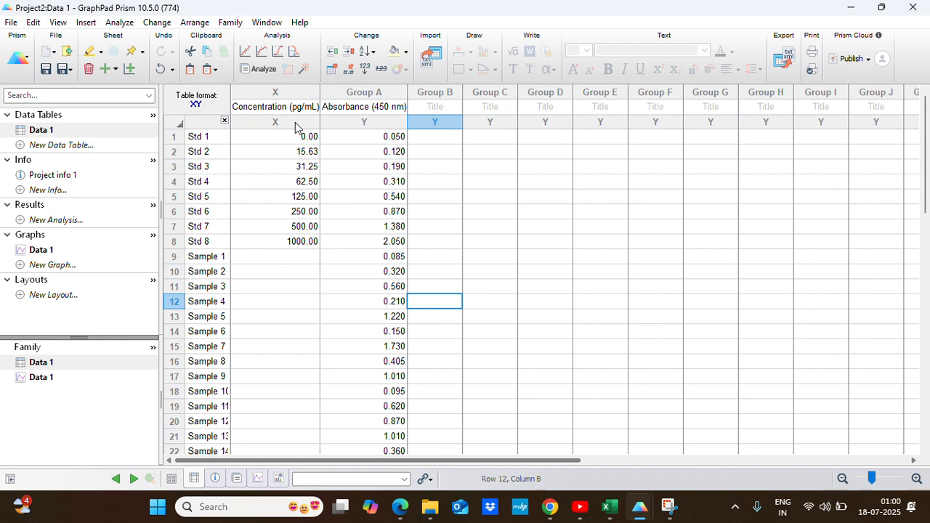
pyautogui.moveTo(291, 261)
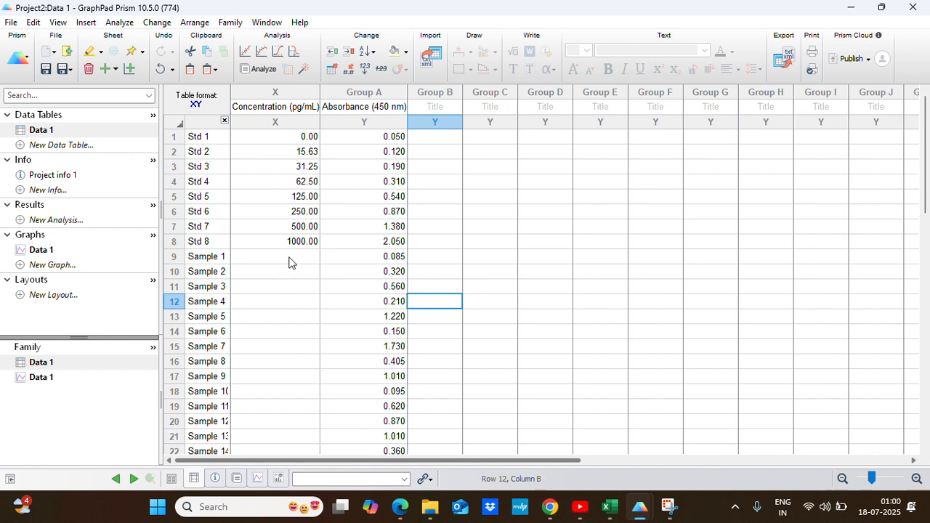
pyautogui.moveTo(375, 268)
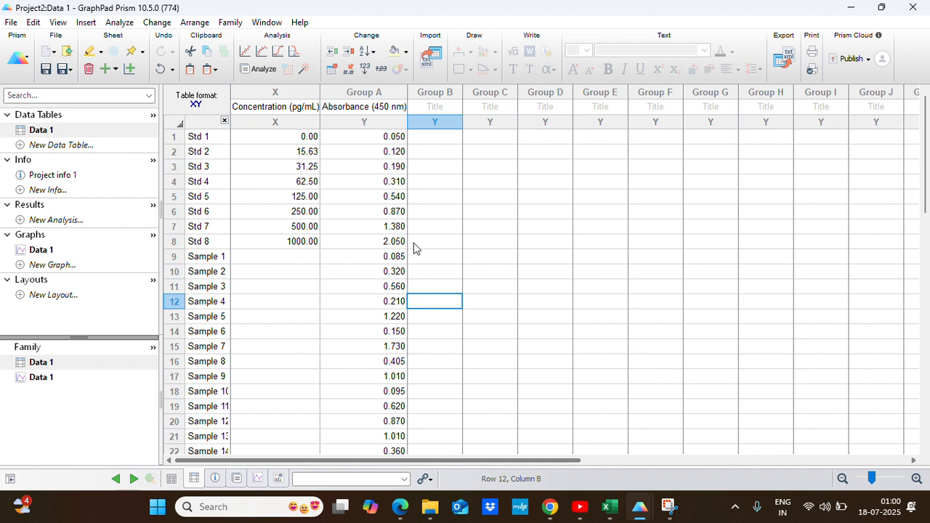
pyautogui.moveTo(386, 264)
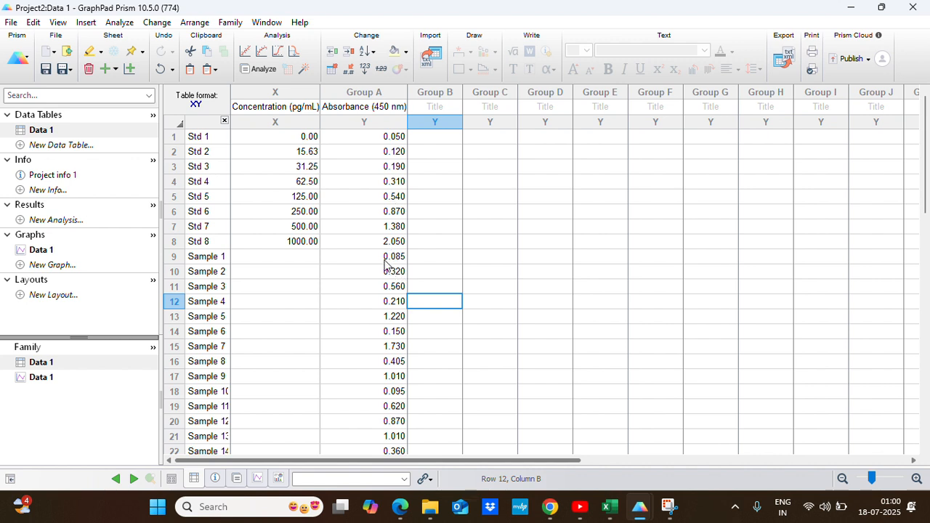
pyautogui.moveTo(282, 264)
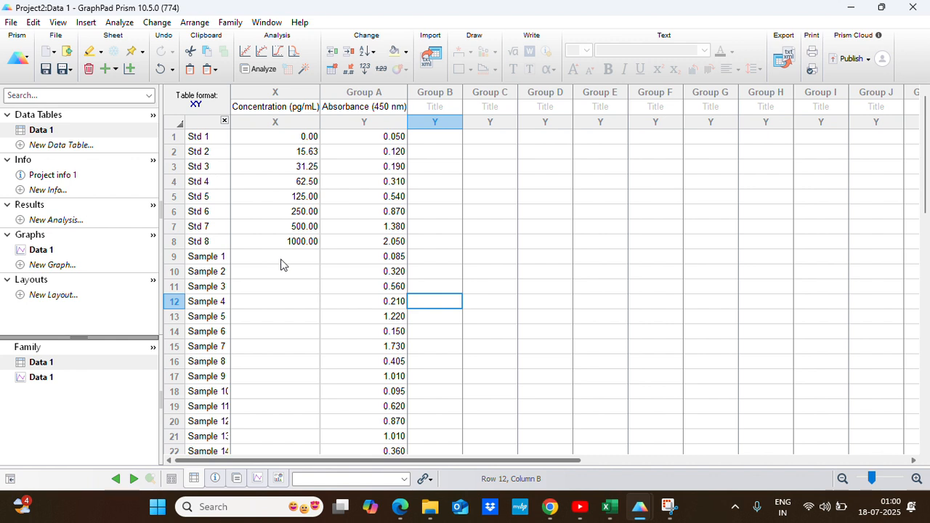
pyautogui.moveTo(384, 267)
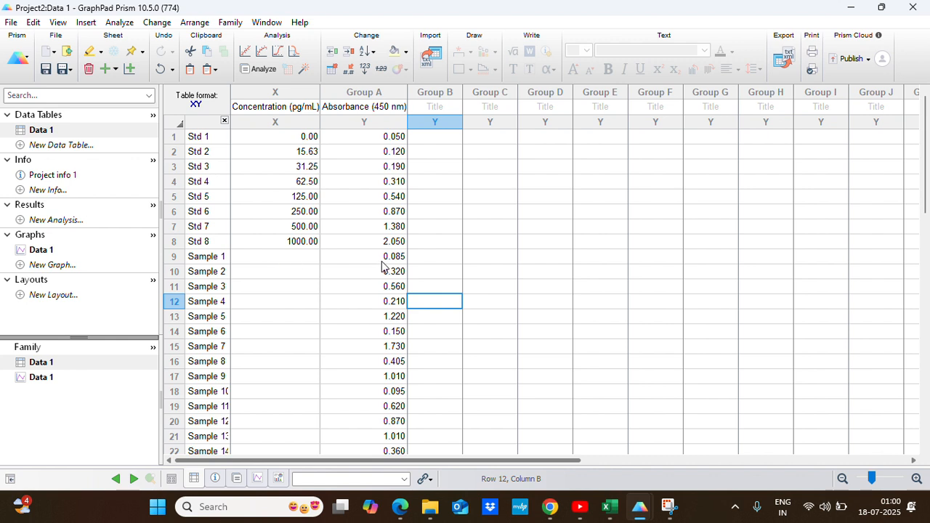
pyautogui.scroll(-3)
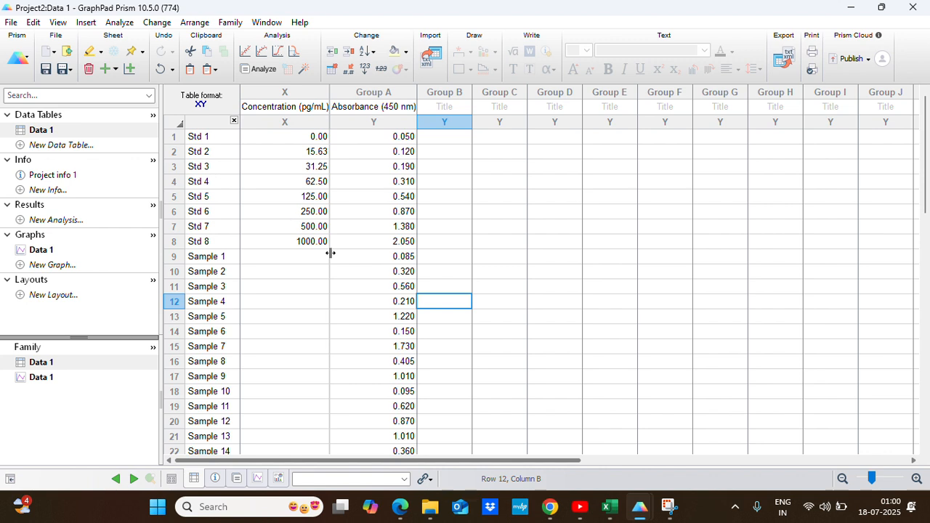
pyautogui.moveTo(221, 239)
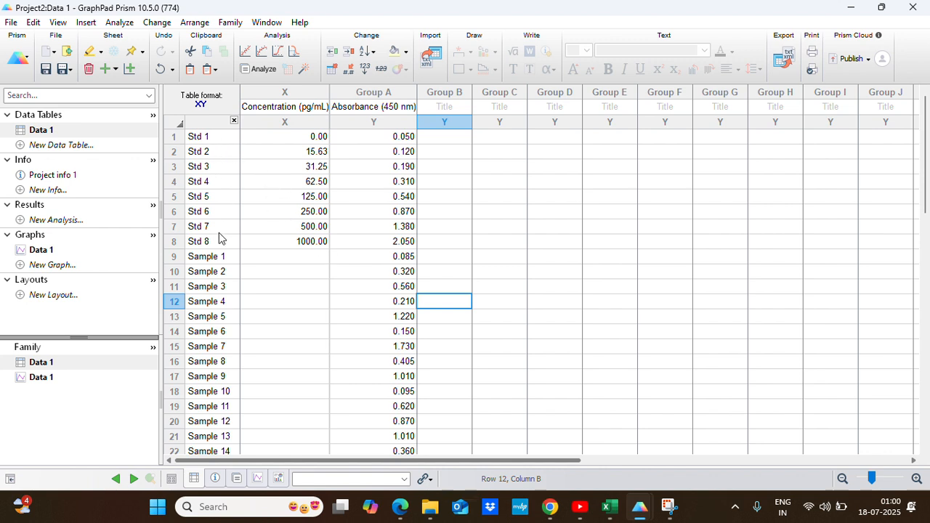
pyautogui.moveTo(234, 420)
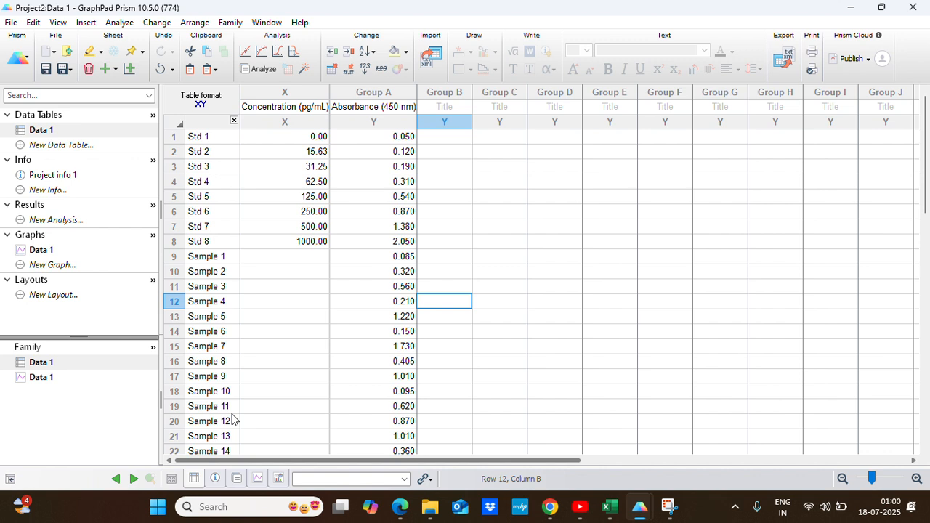
pyautogui.moveTo(270, 233)
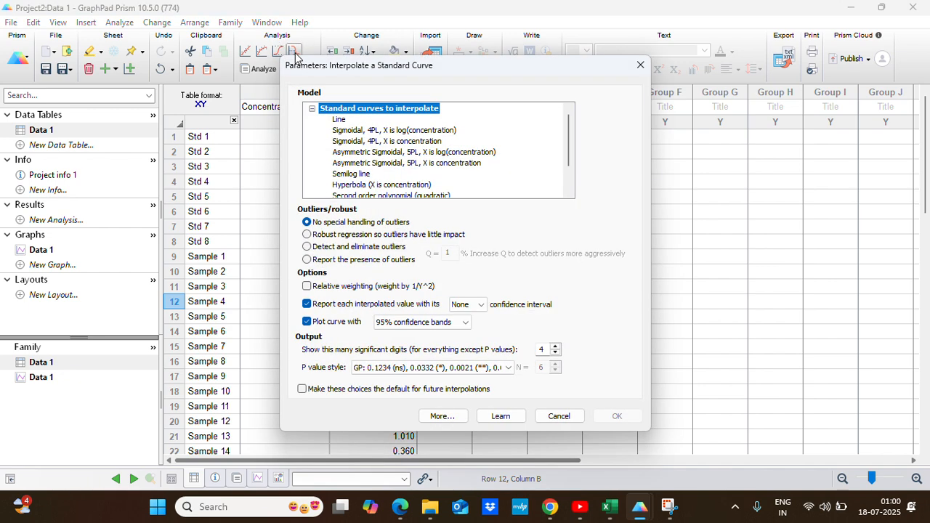
pyautogui.moveTo(346, 76)
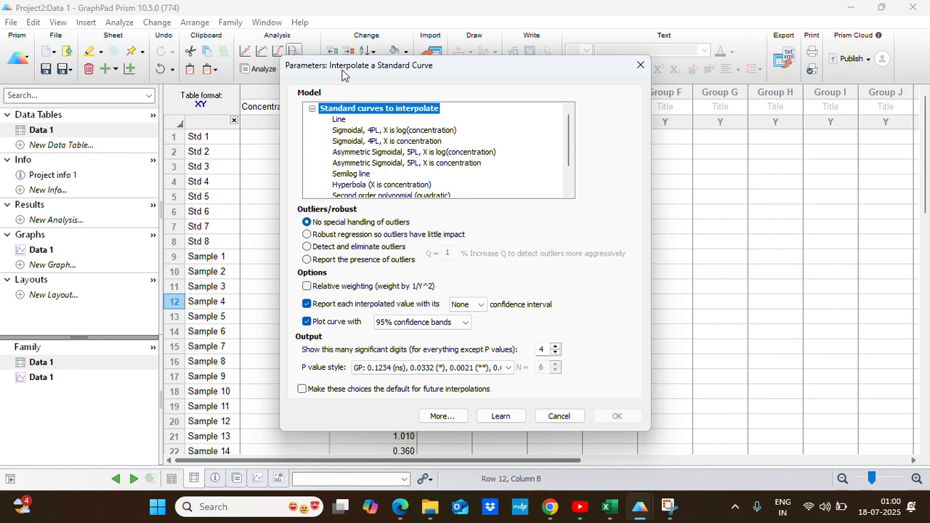
pyautogui.moveTo(326, 75)
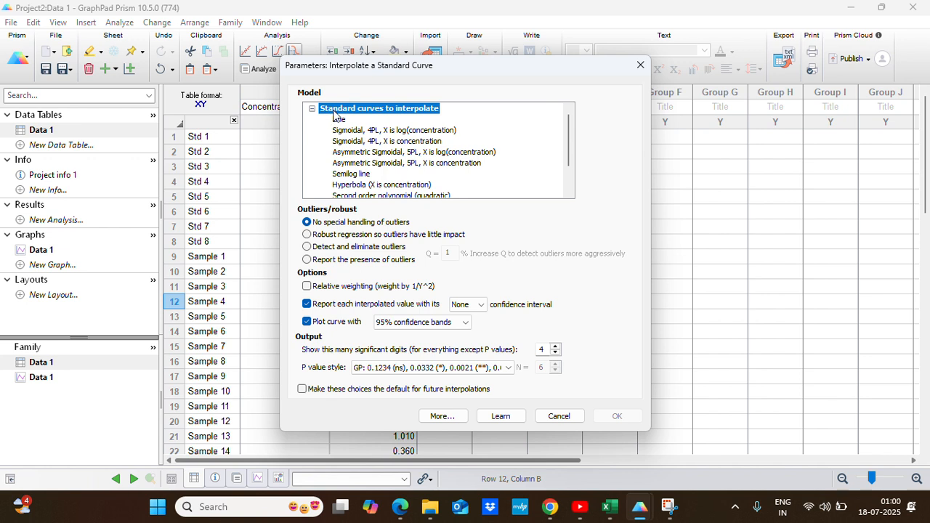
pyautogui.moveTo(429, 116)
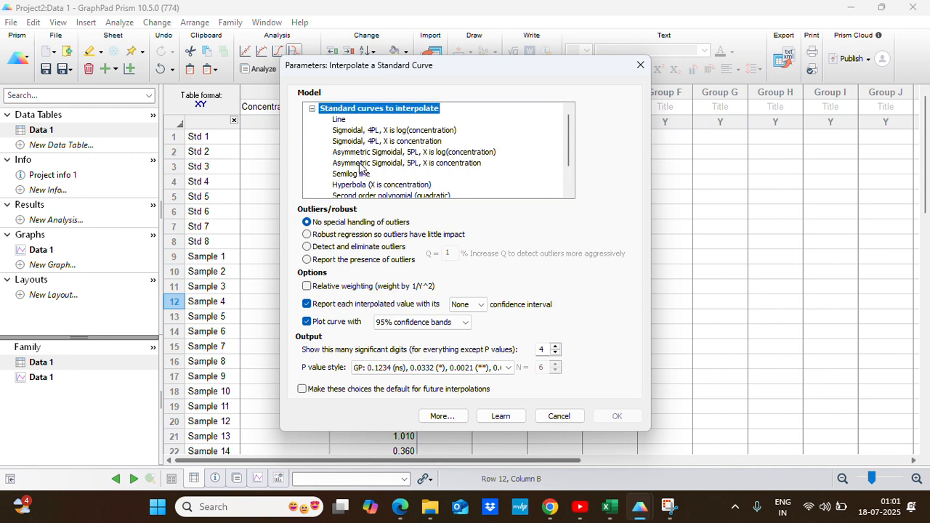
pyautogui.moveTo(378, 169)
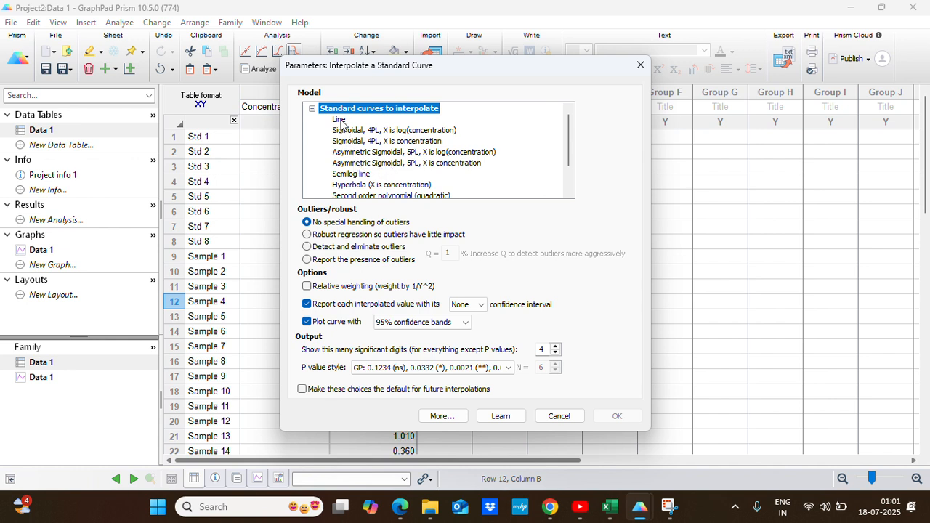
# Choose the straight-line model in the Interpolate a Standard Curve settings
pyautogui.click(340, 119)
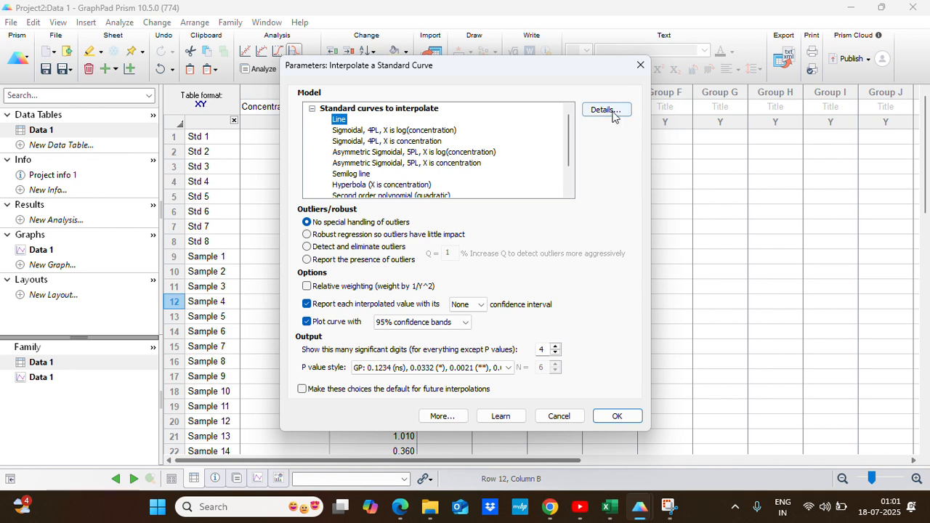
# Check the line equation details, then switch to the Sigmoidal 4PL model with X as concentration
pyautogui.click(605, 111)
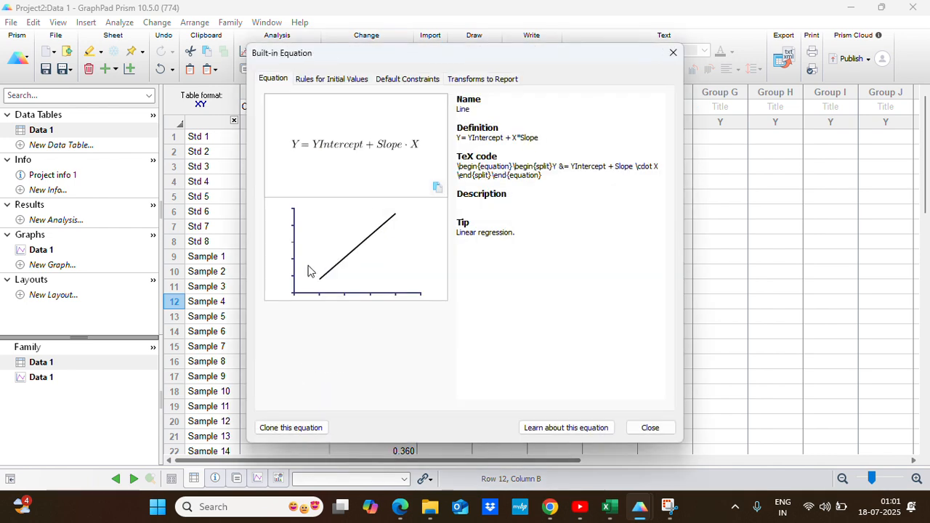
pyautogui.moveTo(306, 160)
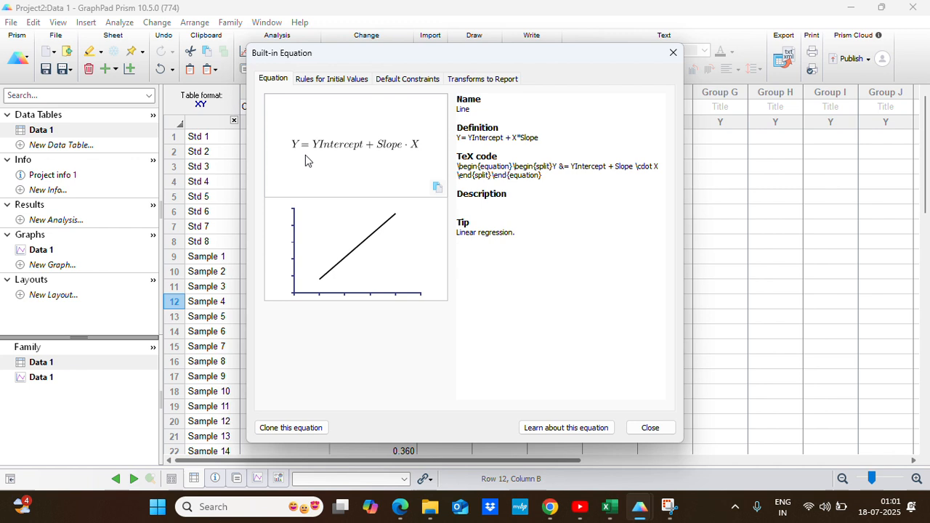
pyautogui.moveTo(291, 160)
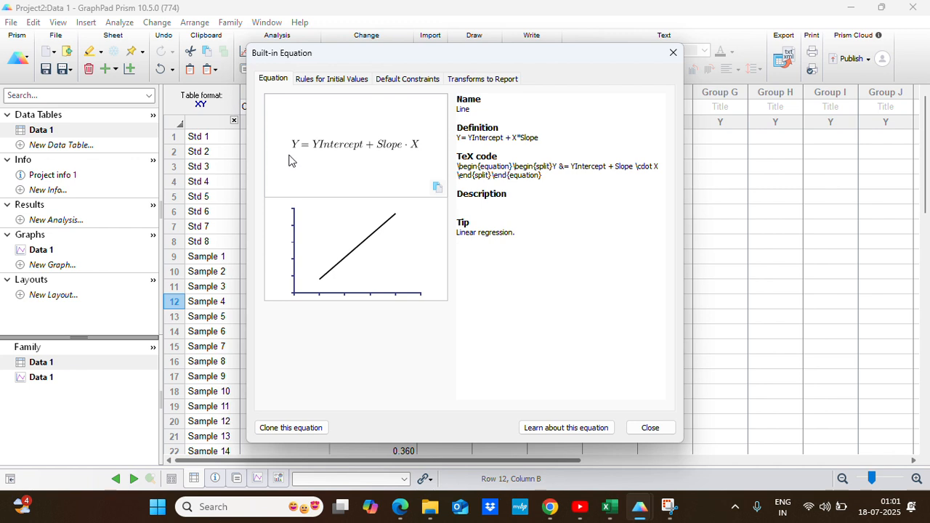
pyautogui.moveTo(378, 300)
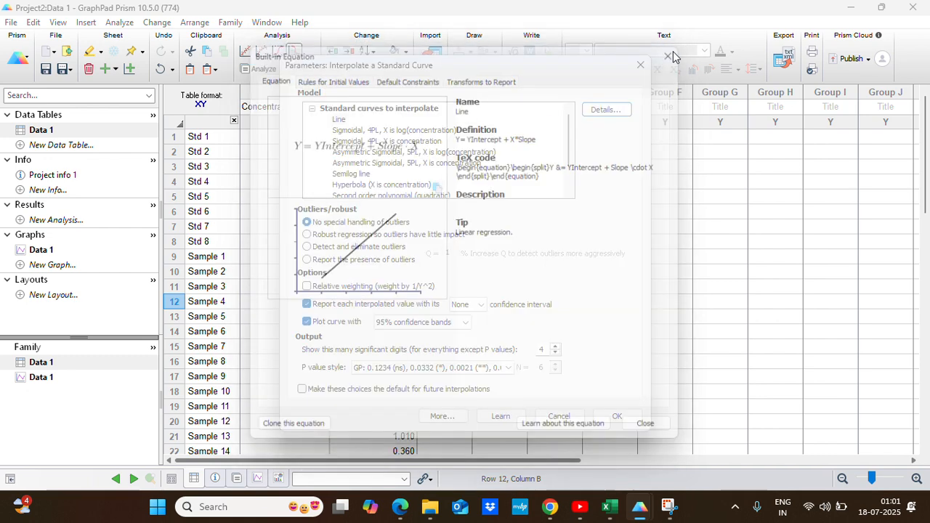
pyautogui.click(640, 55)
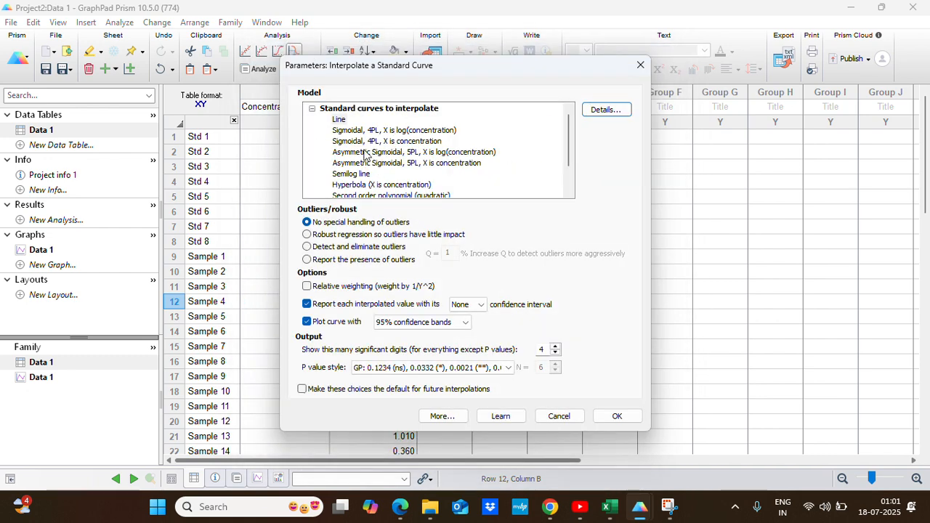
pyautogui.click(387, 141)
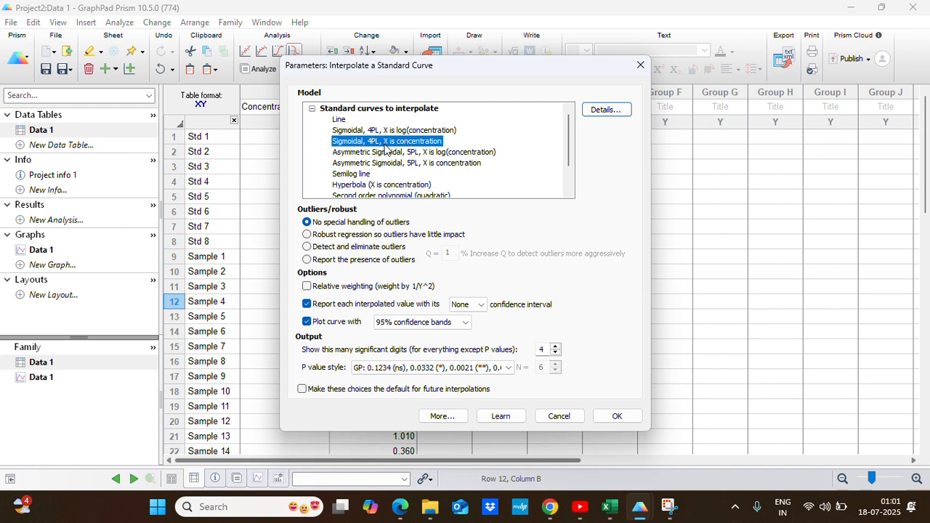
pyautogui.moveTo(420, 149)
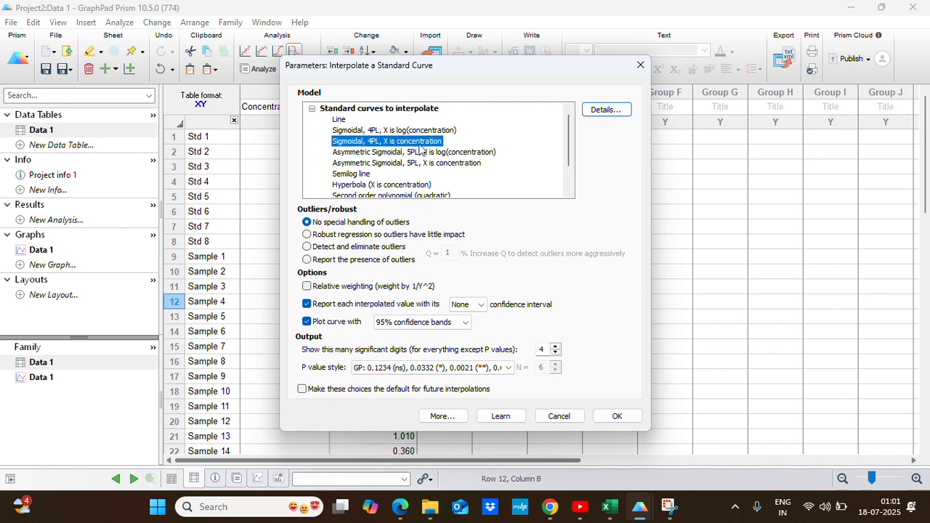
pyautogui.moveTo(637, 473)
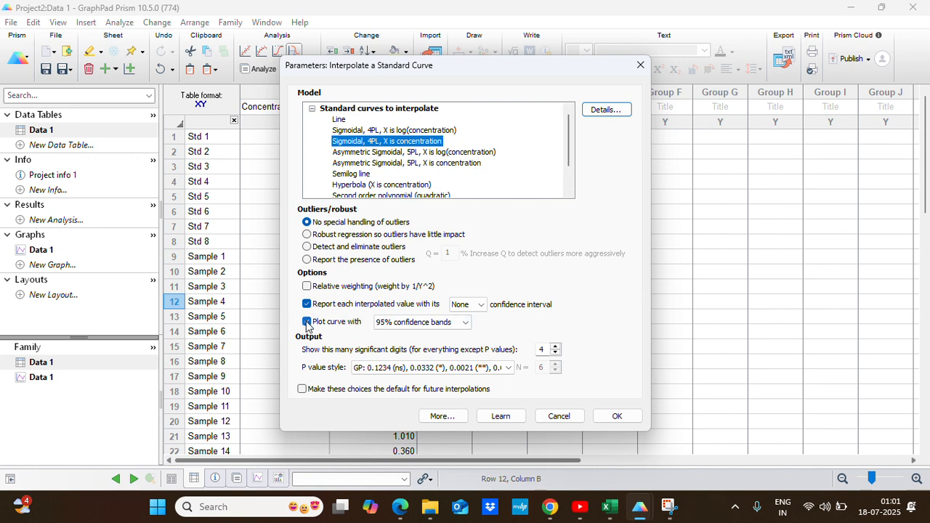
# Skip plotting the curve, report 95% confidence intervals and run the interpolation
pyautogui.click(307, 323)
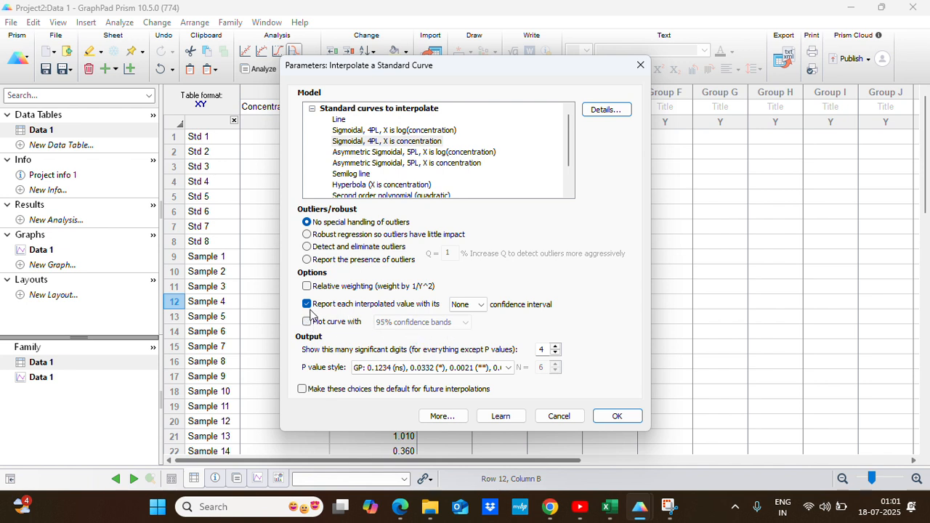
pyautogui.moveTo(414, 314)
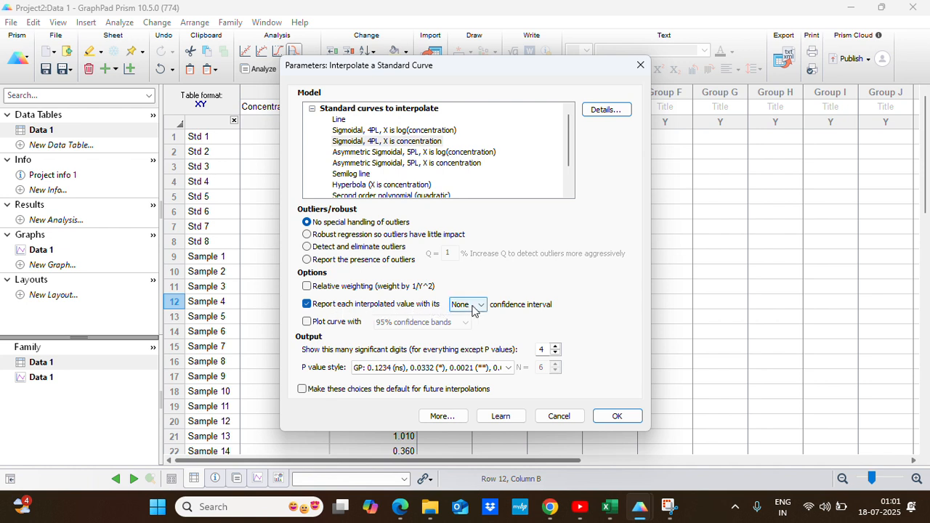
pyautogui.click(468, 303)
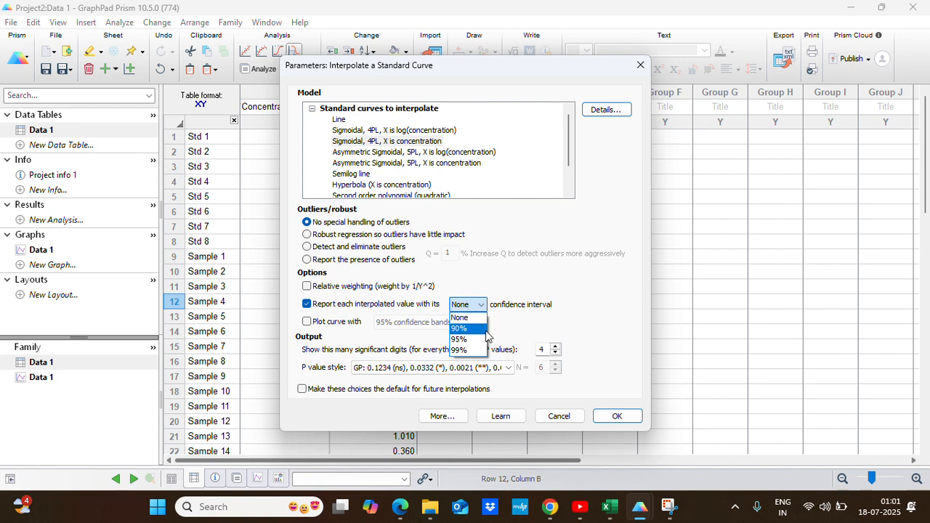
pyautogui.click(459, 339)
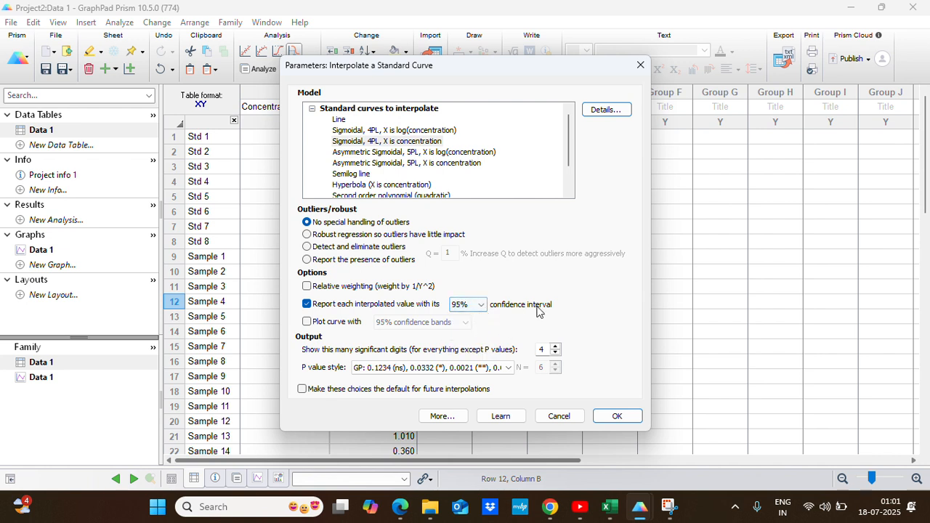
pyautogui.click(307, 304)
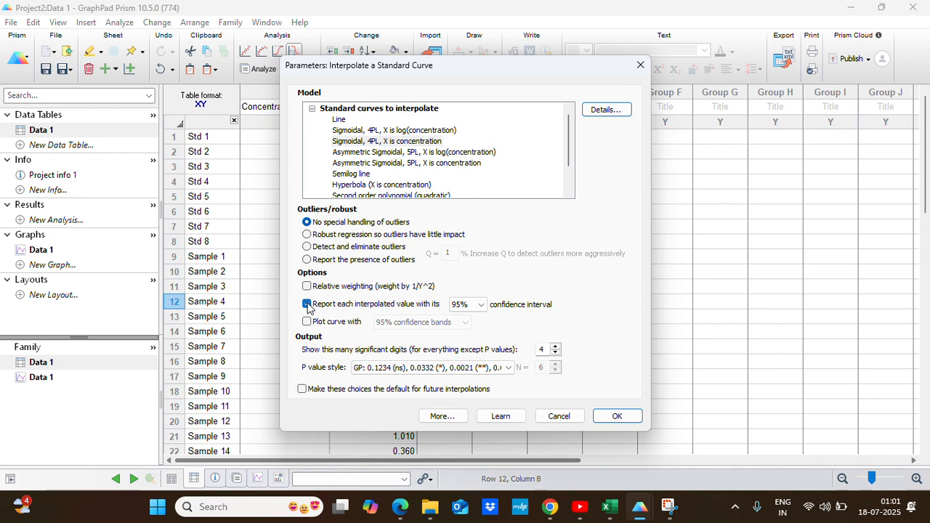
pyautogui.click(307, 303)
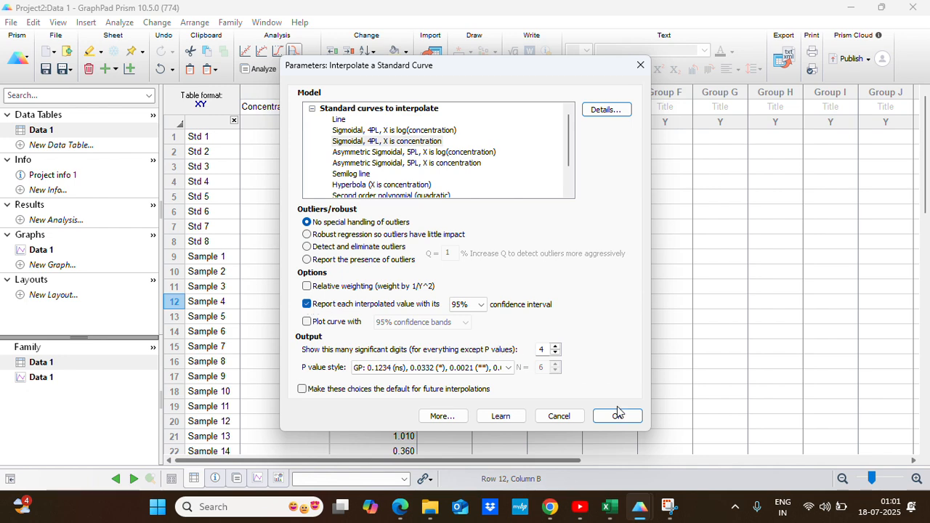
pyautogui.click(616, 415)
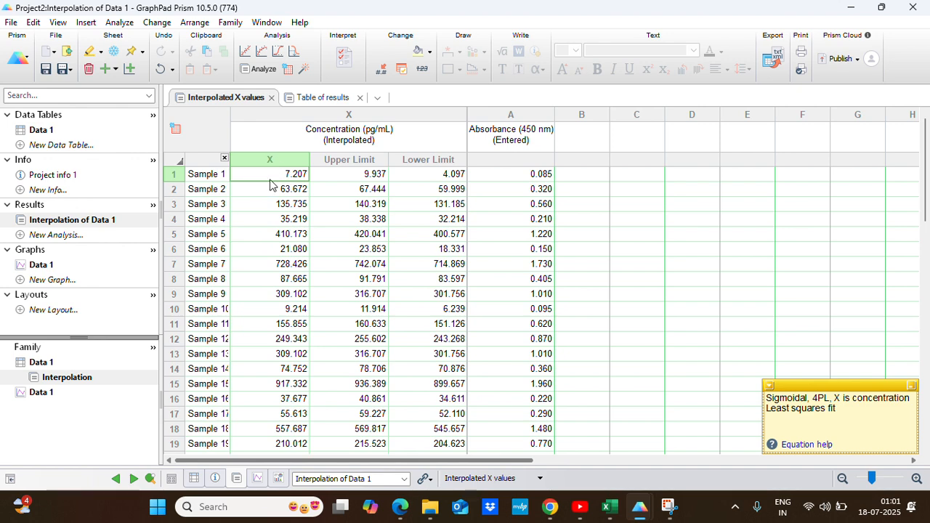
pyautogui.moveTo(294, 183)
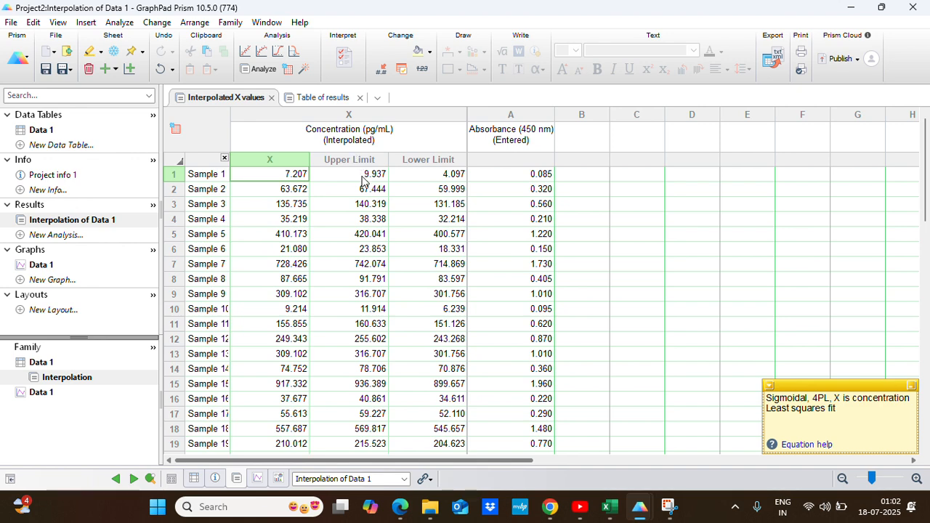
pyautogui.moveTo(343, 166)
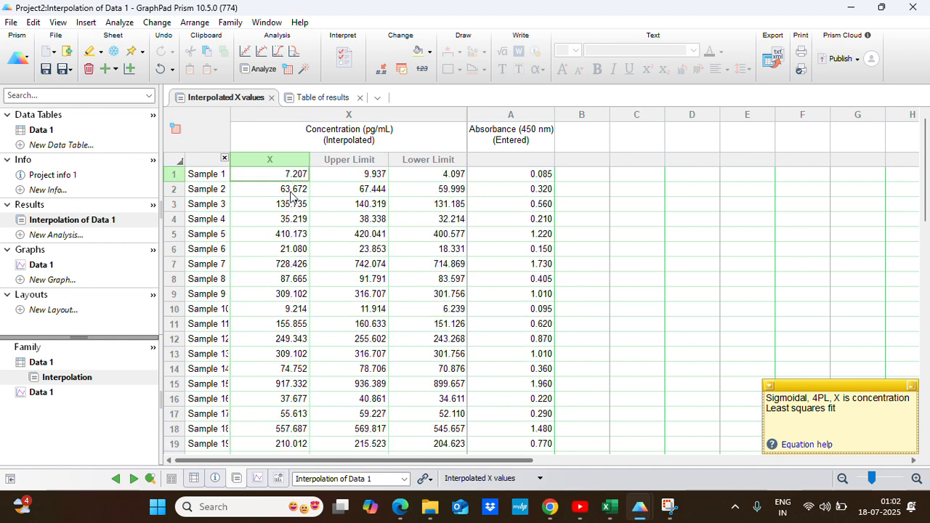
pyautogui.moveTo(322, 96)
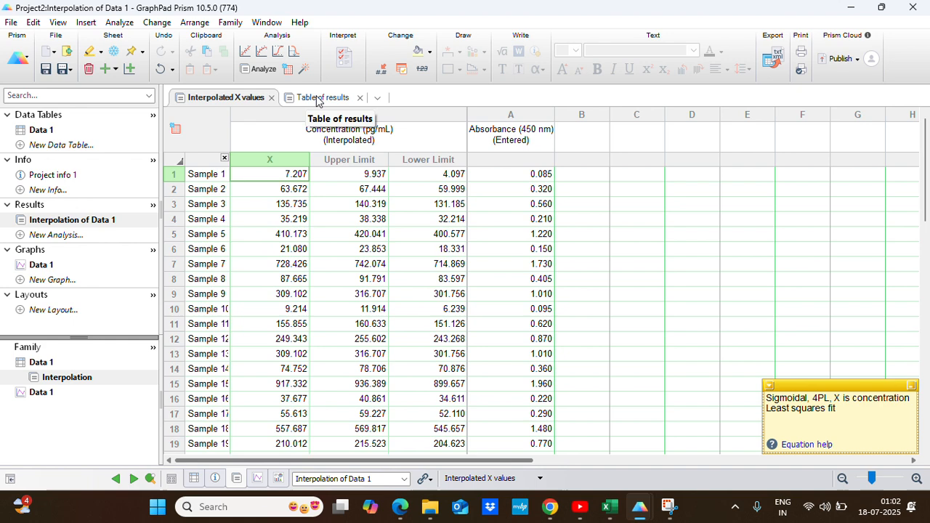
# Inspect the table of fit results with 95% CI ranges and R squared 0.9999
pyautogui.click(325, 96)
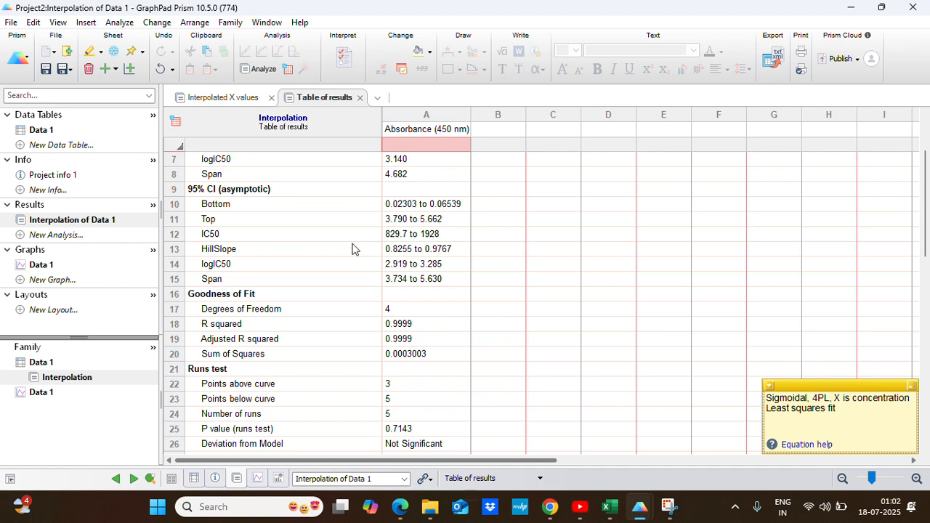
pyautogui.moveTo(202, 300)
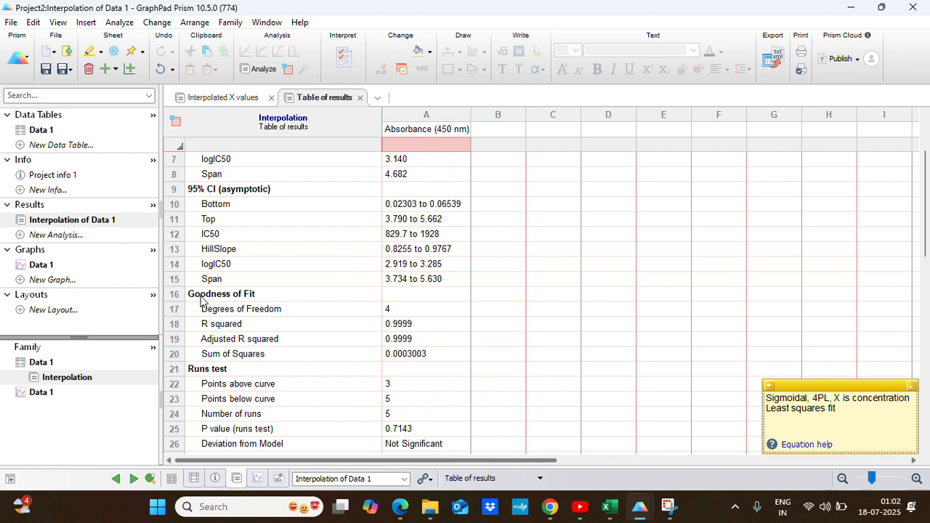
pyautogui.moveTo(209, 336)
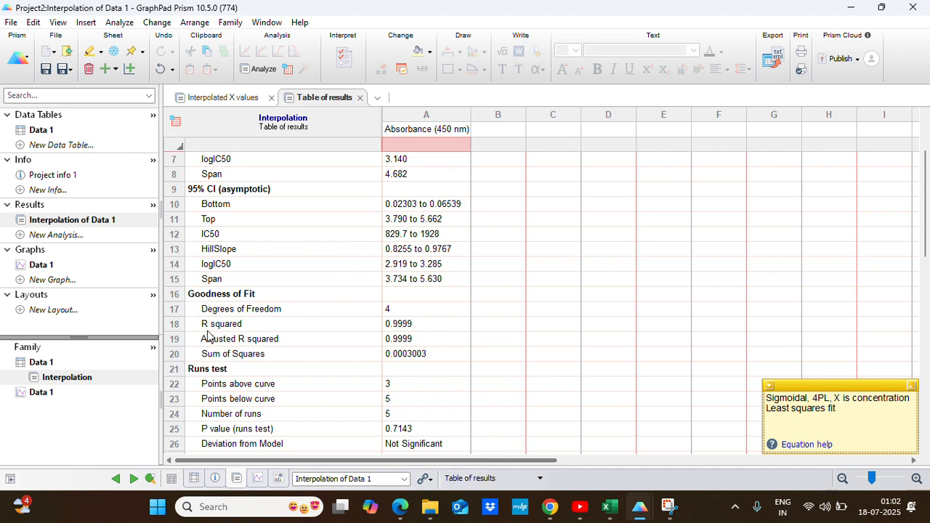
pyautogui.moveTo(238, 332)
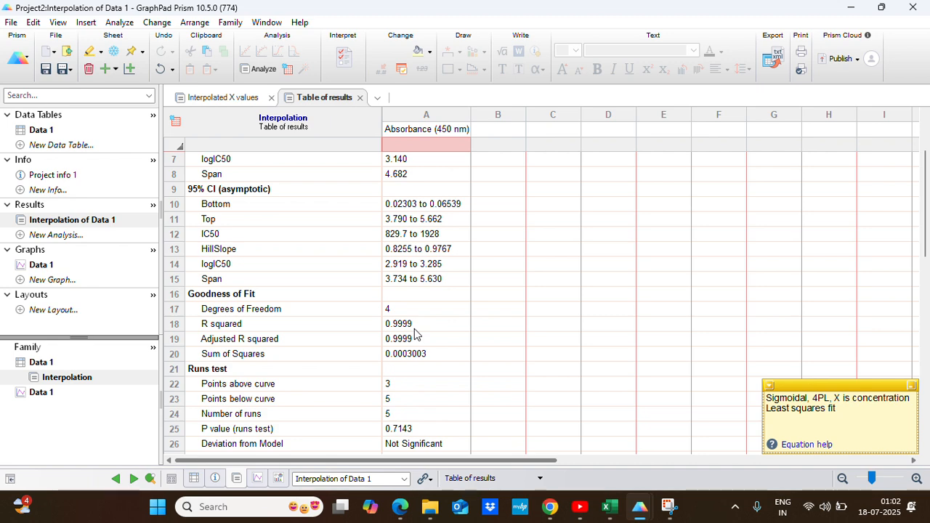
pyautogui.moveTo(399, 314)
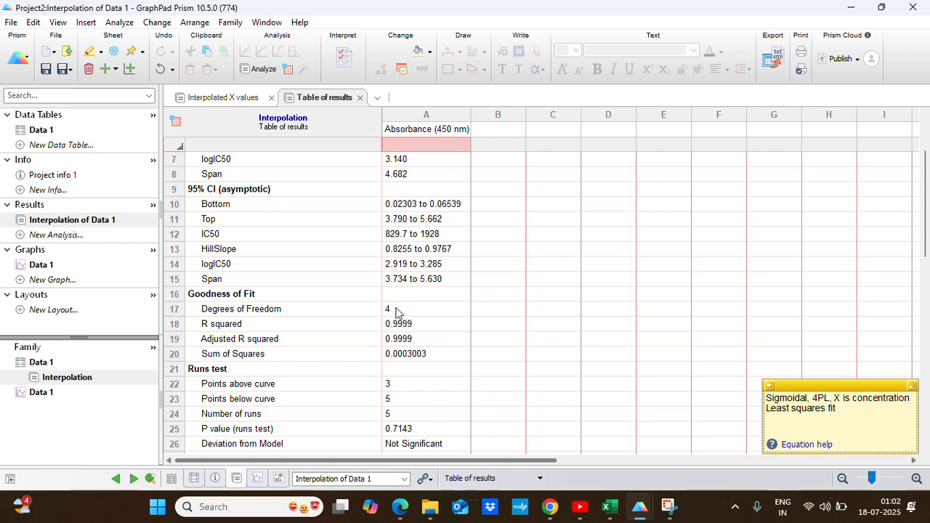
pyautogui.click(224, 97)
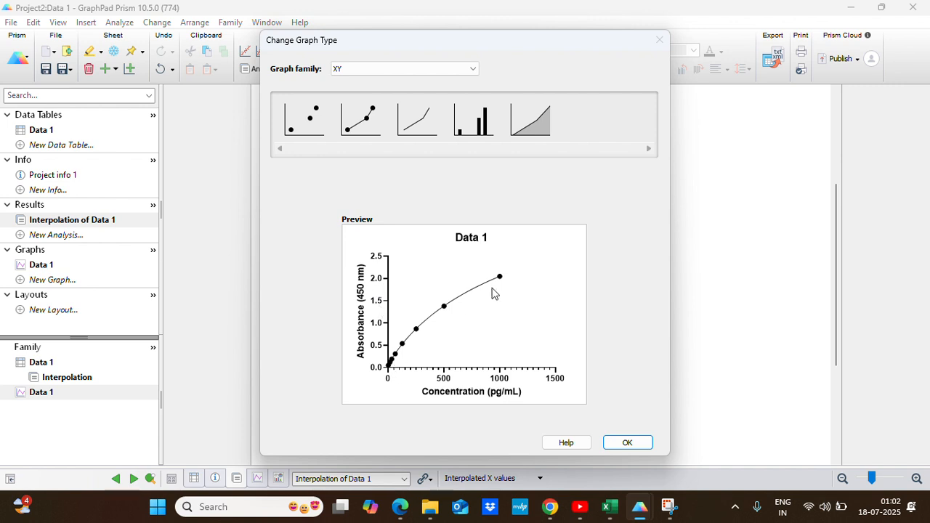
# Keep the XY graph type for the Data 1 standard curve graph
pyautogui.click(627, 442)
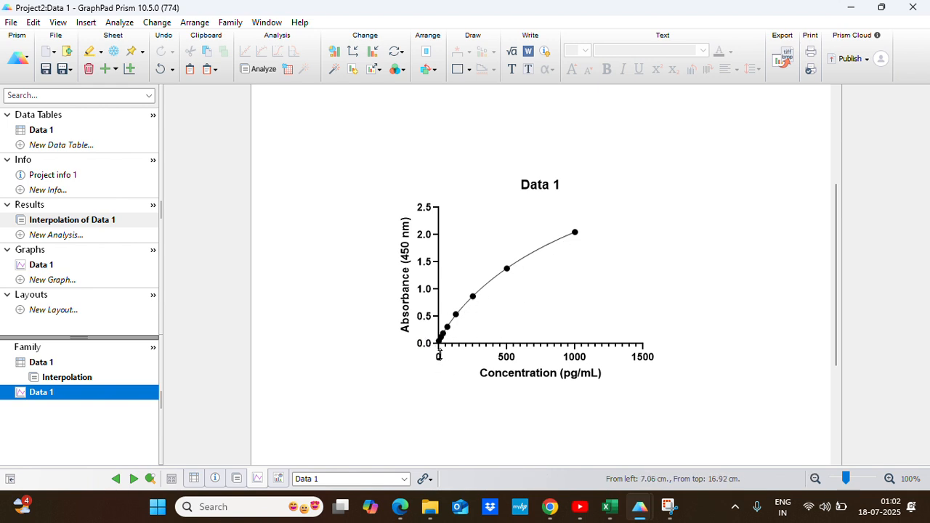
pyautogui.moveTo(418, 353)
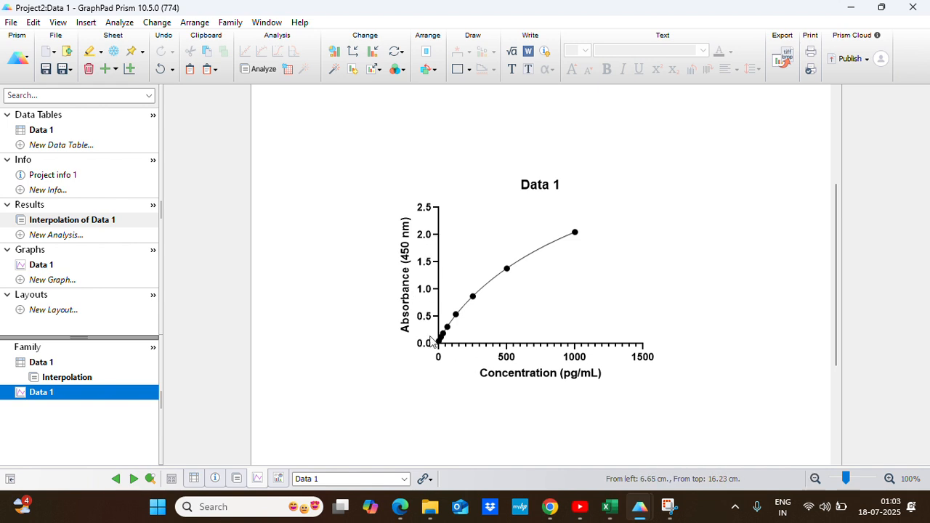
pyautogui.moveTo(617, 302)
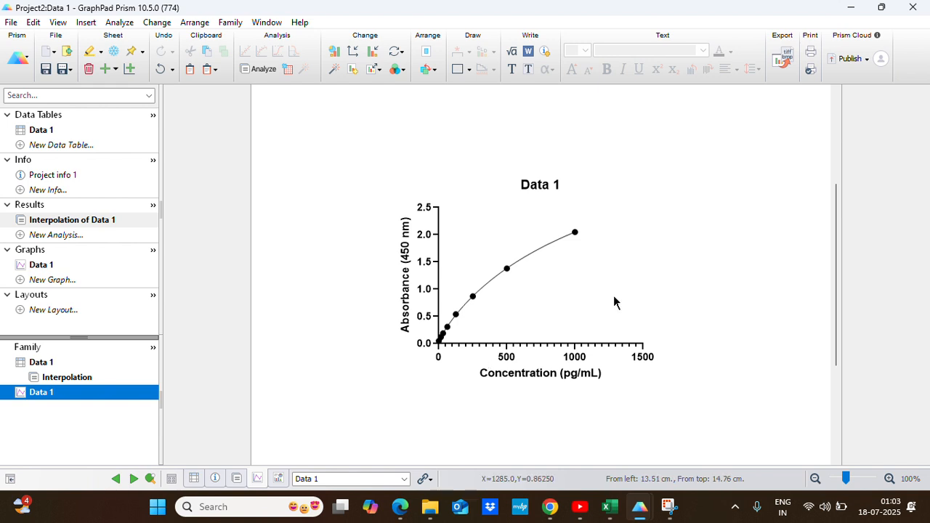
pyautogui.moveTo(665, 267)
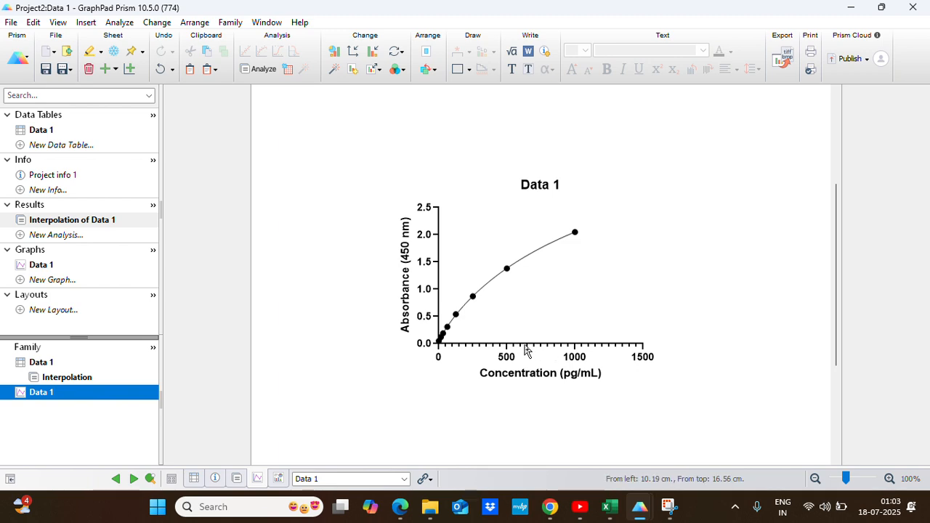
# Set the X axis to a fixed range with maximum 1100 and choose a minor tick count
pyautogui.click(550, 355)
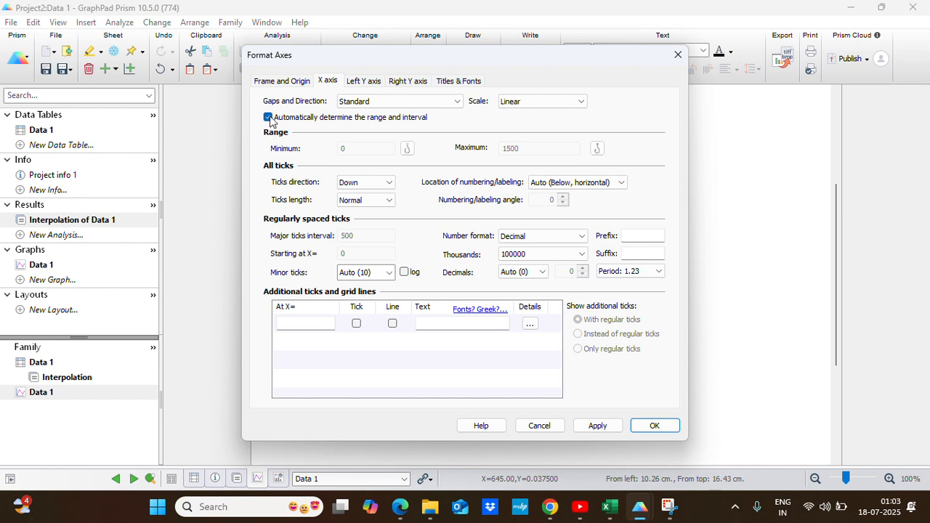
pyautogui.click(268, 116)
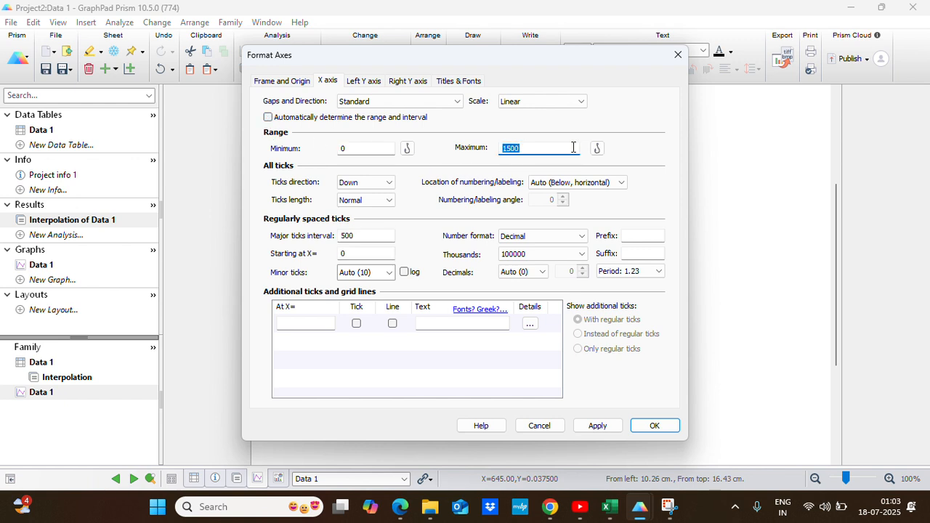
pyautogui.write('1100')
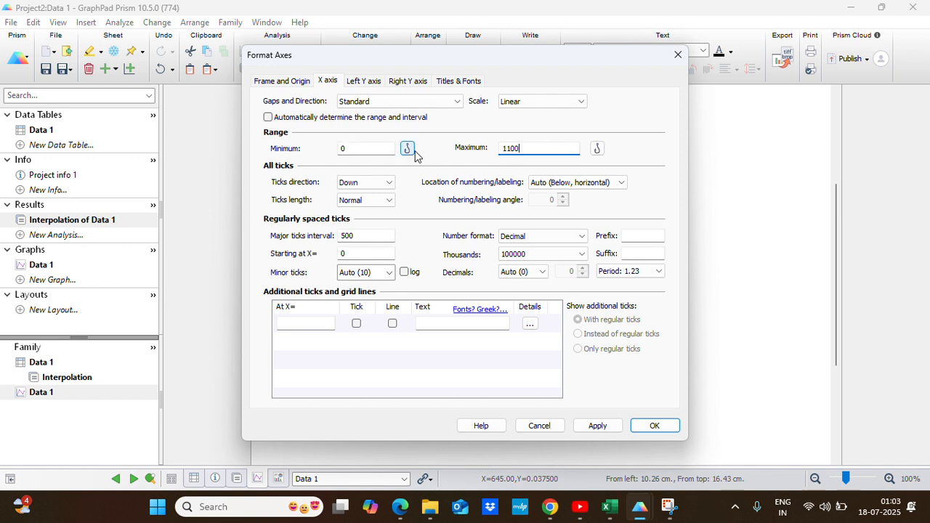
pyautogui.click(390, 272)
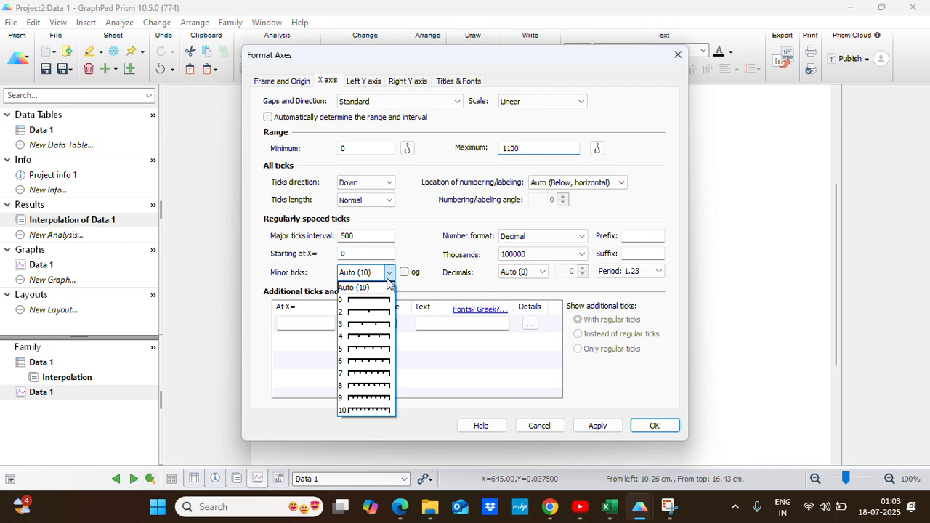
pyautogui.click(355, 299)
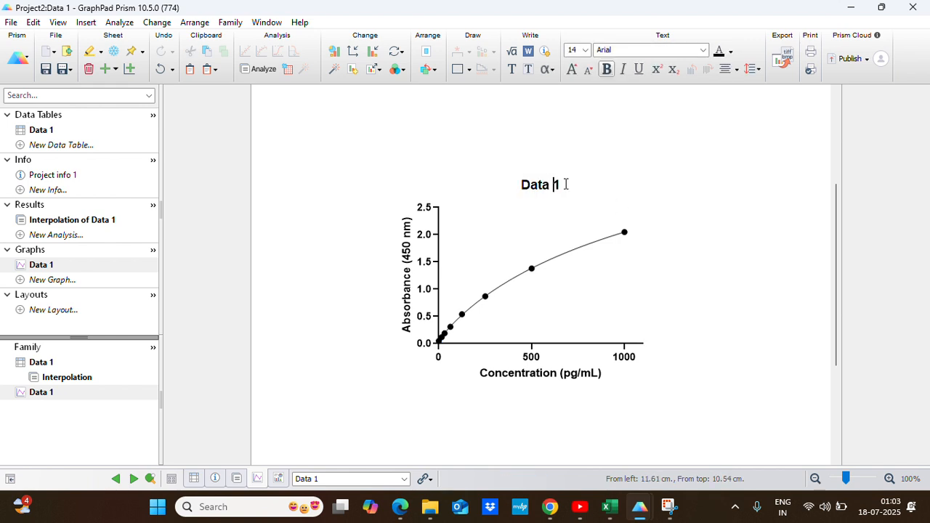
# Retitle the graph 'Standanrd Curve Interpolation' and recolor the fitted curve line dark purple
pyautogui.press('Backspace')
pyautogui.write('Standanrd Curve Interpolation')
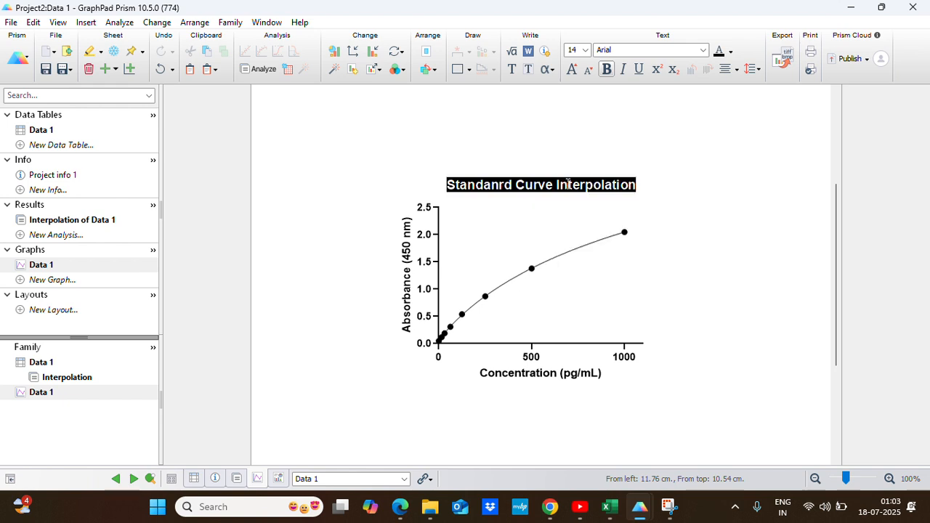
pyautogui.click(737, 235)
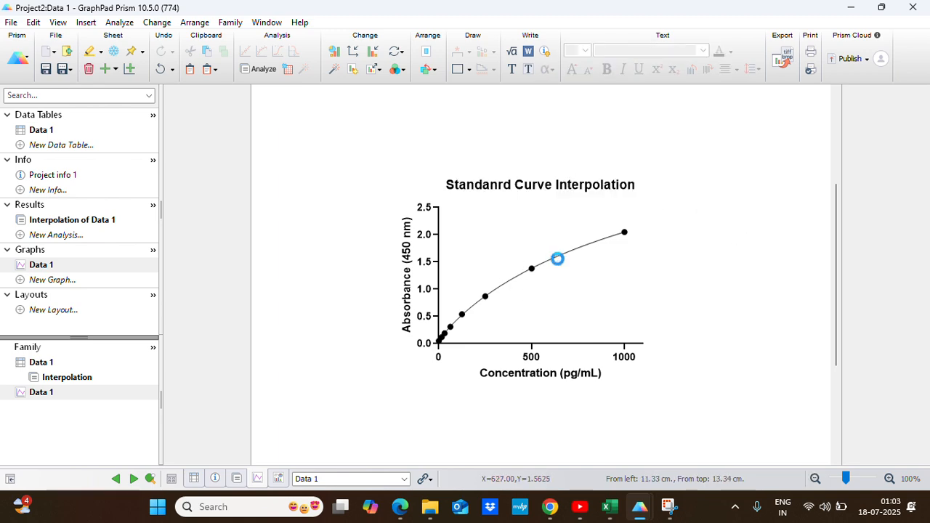
pyautogui.doubleClick(557, 259)
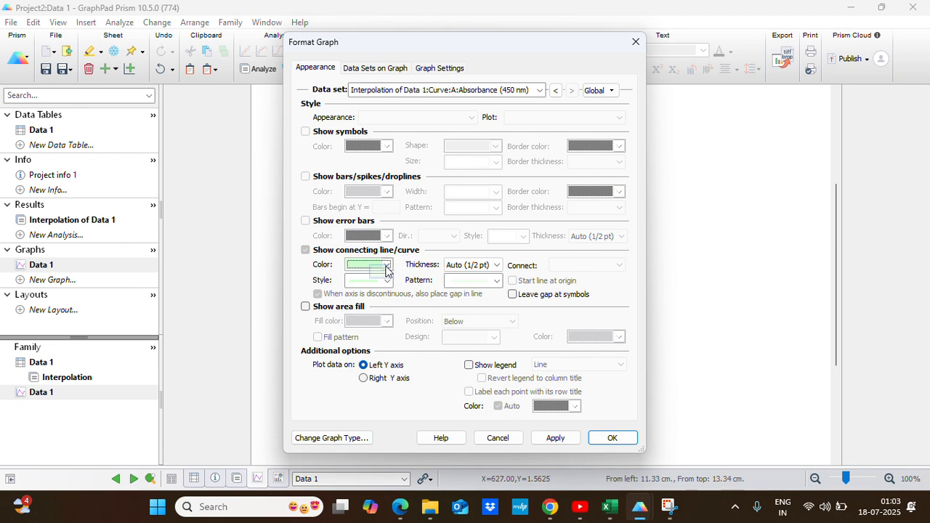
pyautogui.click(387, 264)
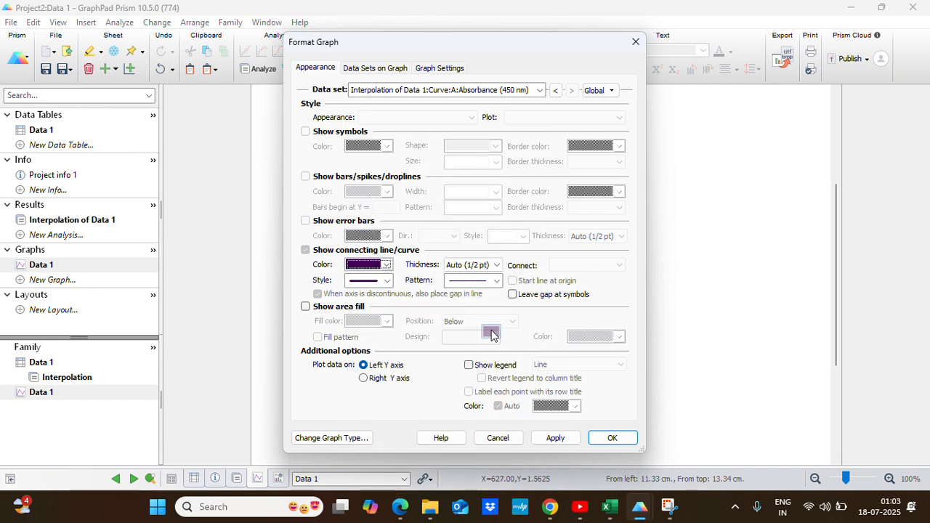
pyautogui.click(612, 438)
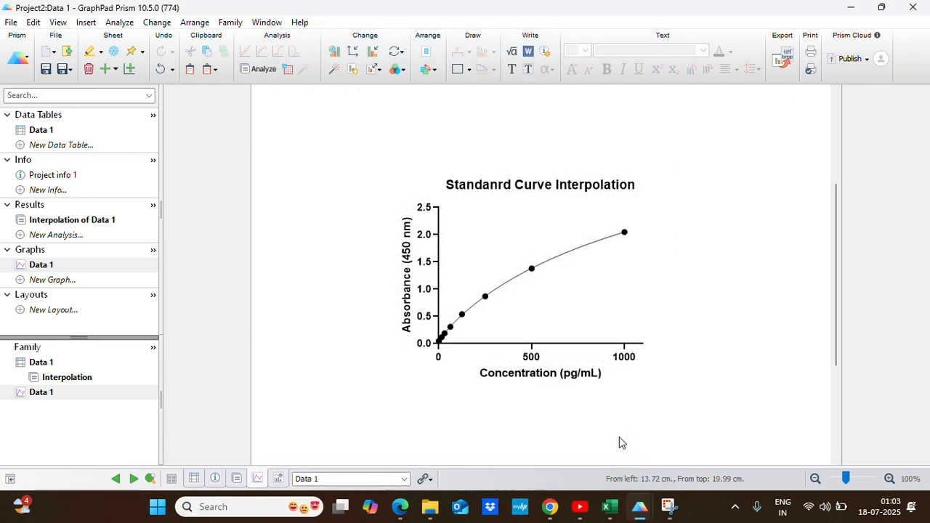
pyautogui.moveTo(553, 333)
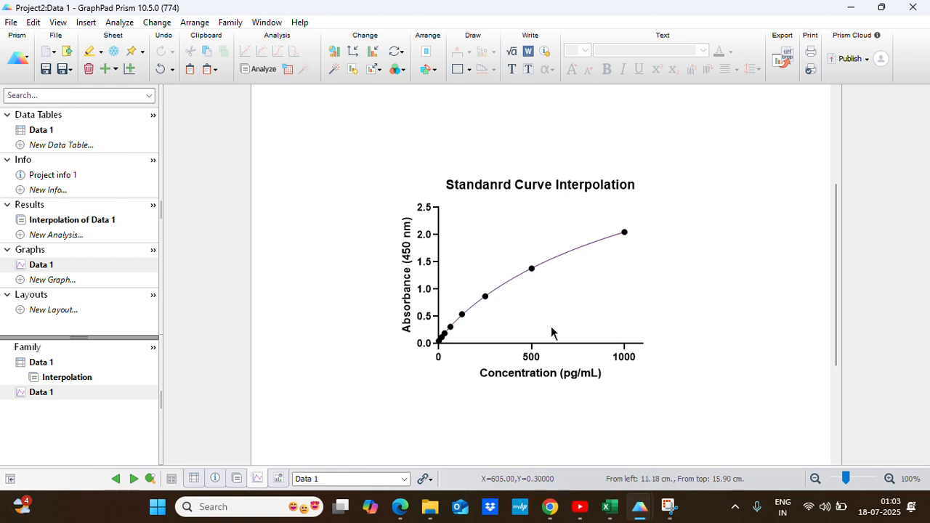
pyautogui.moveTo(556, 241)
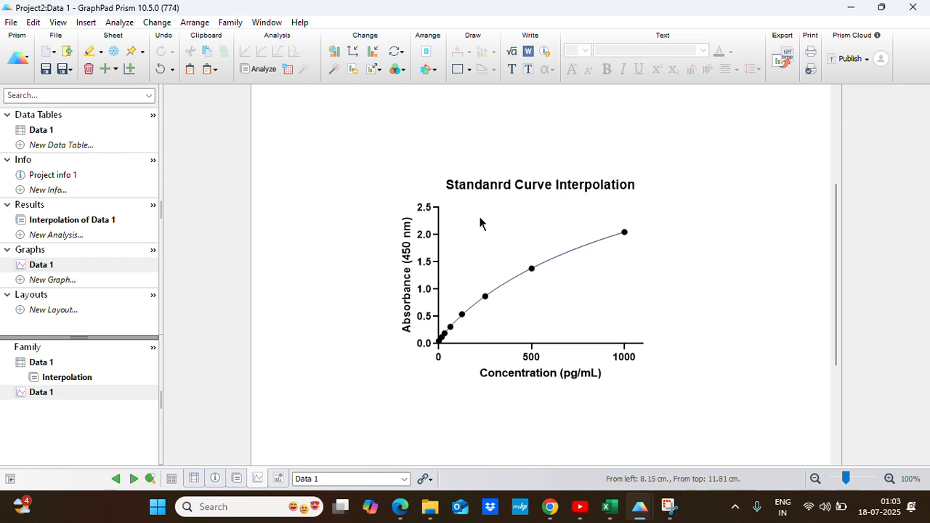
pyautogui.moveTo(487, 232)
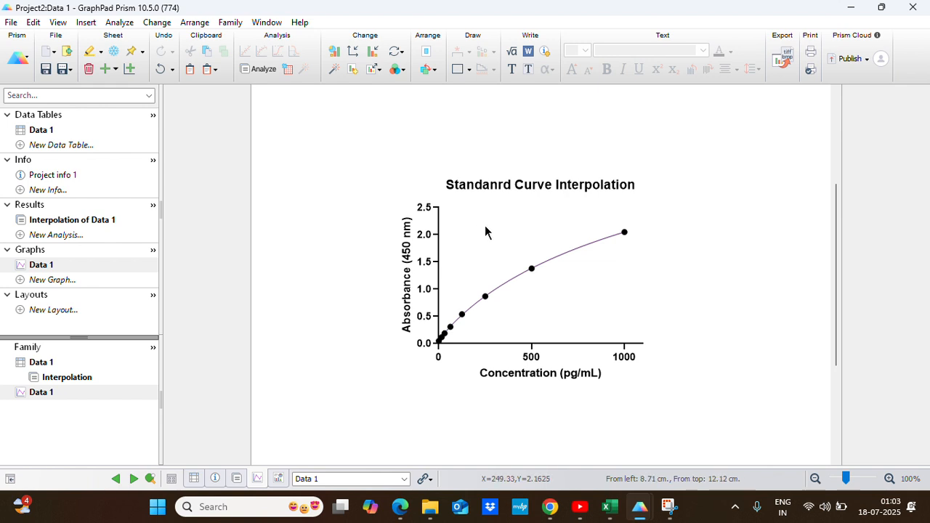
# Insert the fitted 4PL equation from Interpolation of Data 1 as linked text on the graph
pyautogui.rightClick(487, 232)
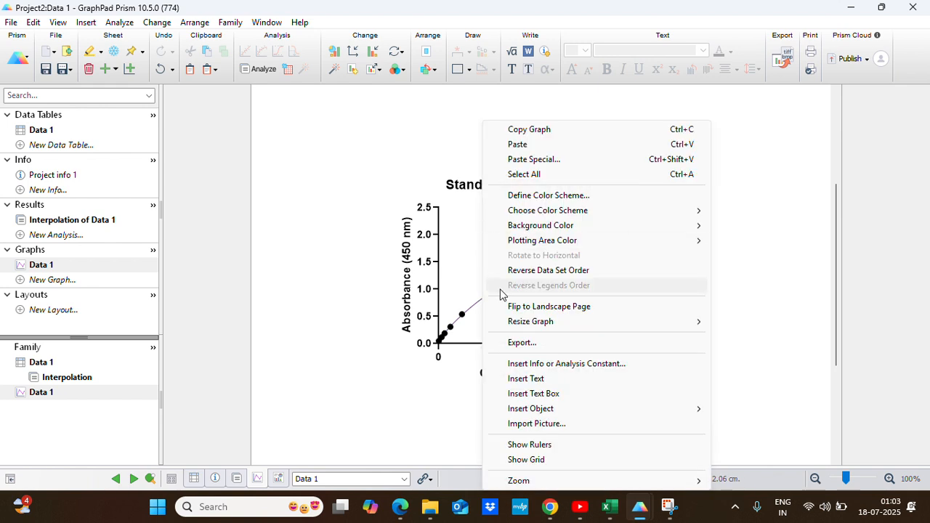
pyautogui.moveTo(512, 369)
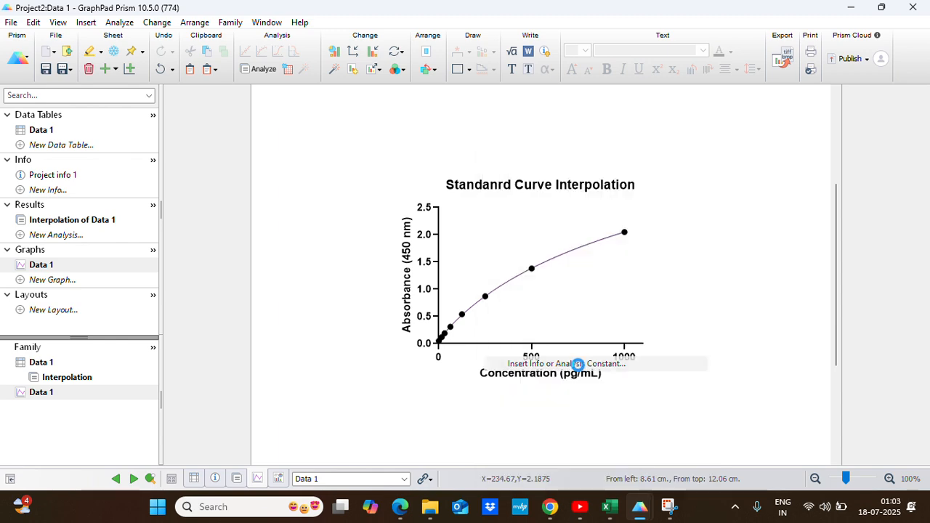
pyautogui.click(578, 363)
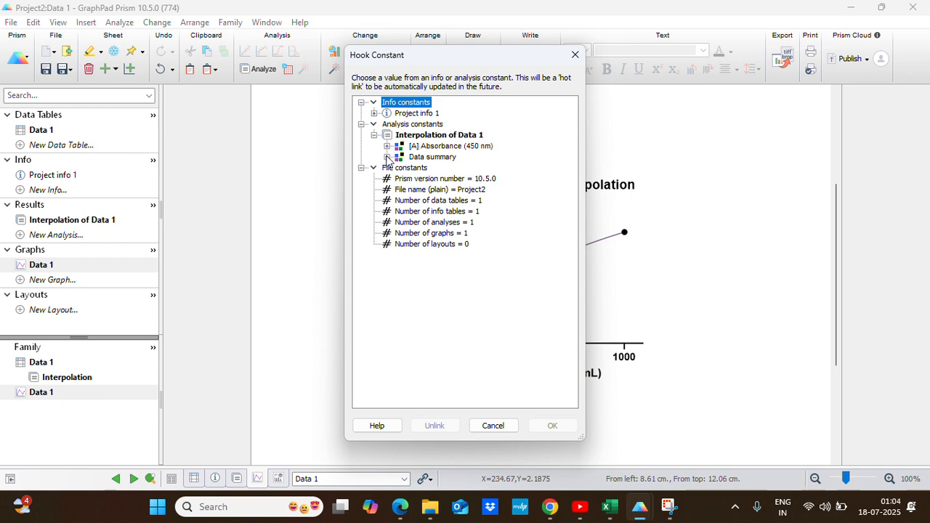
pyautogui.click(387, 146)
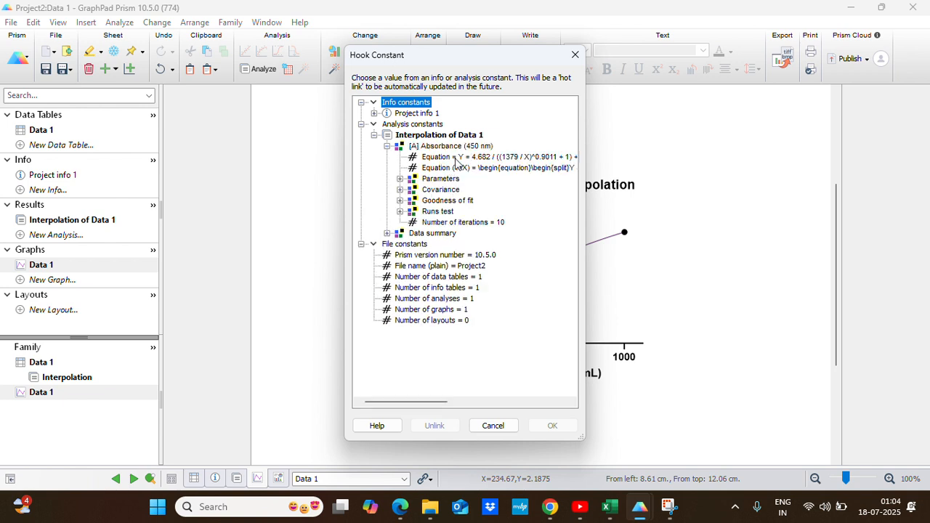
pyautogui.click(498, 157)
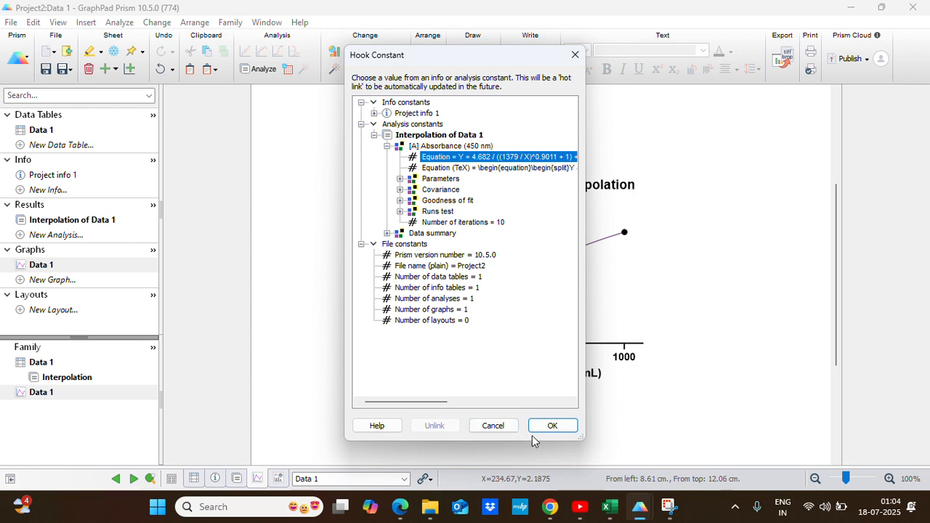
pyautogui.click(552, 425)
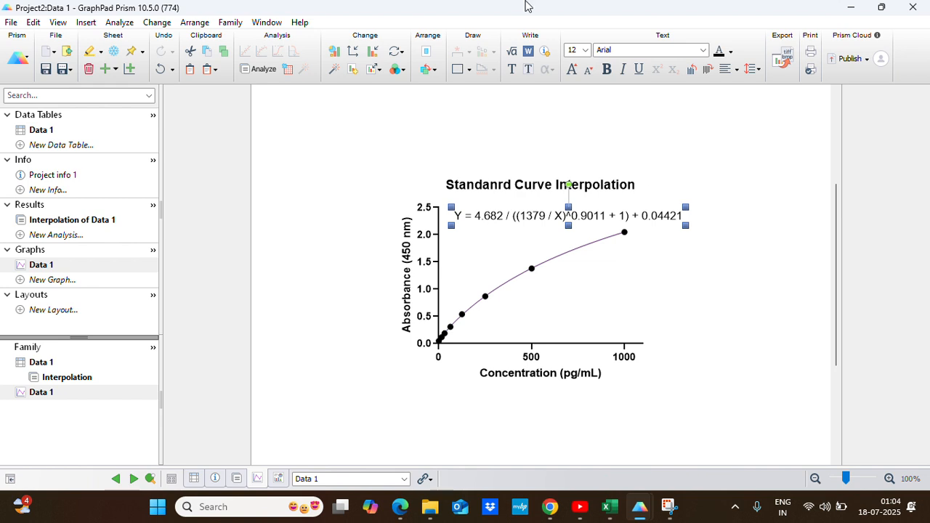
pyautogui.click(584, 49)
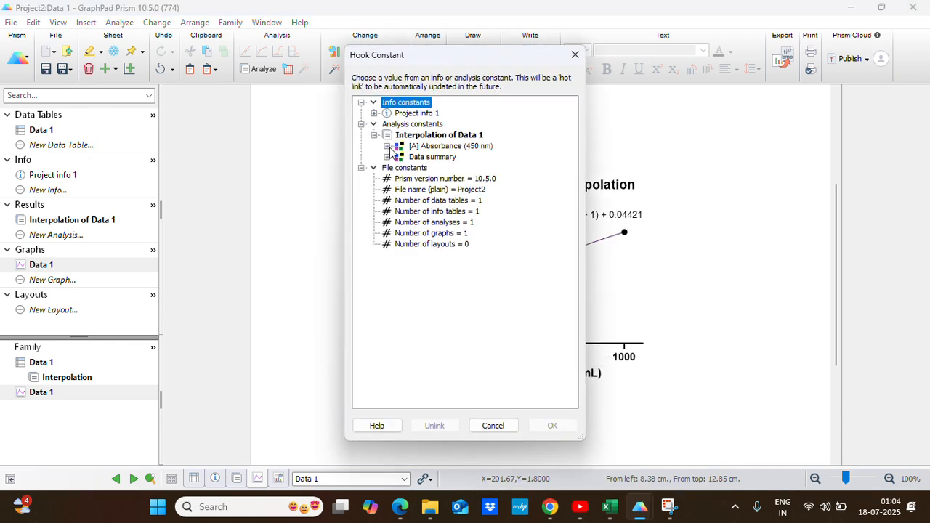
# Insert the R² 0.9999 analysis constant beneath the equation and match its text size
pyautogui.click(388, 145)
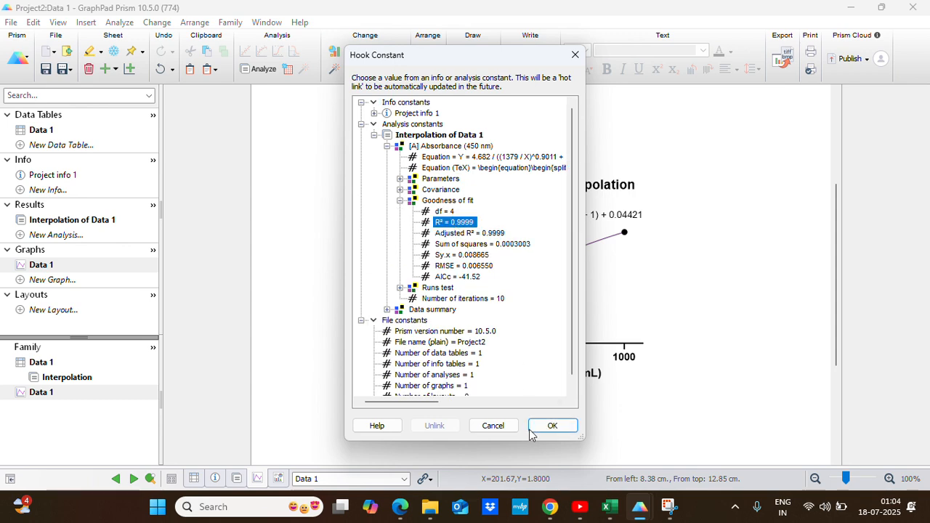
pyautogui.click(552, 425)
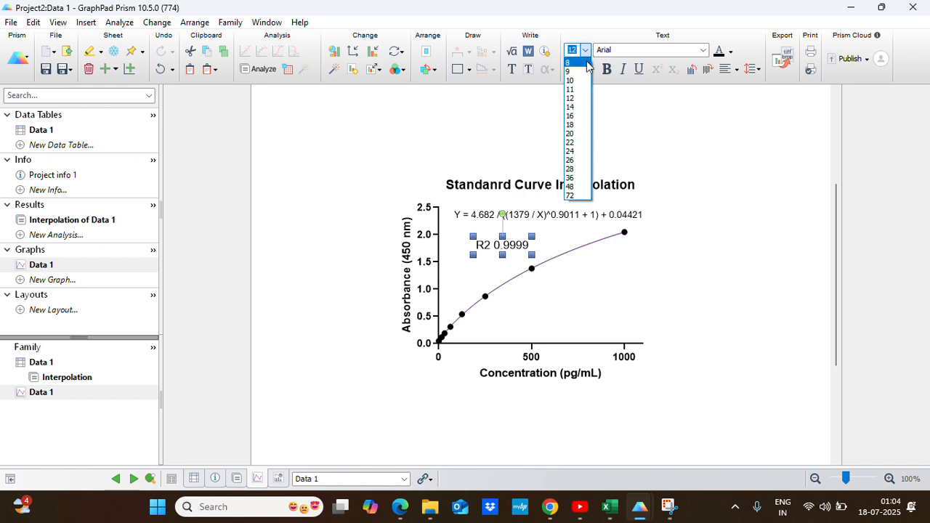
pyautogui.click(570, 80)
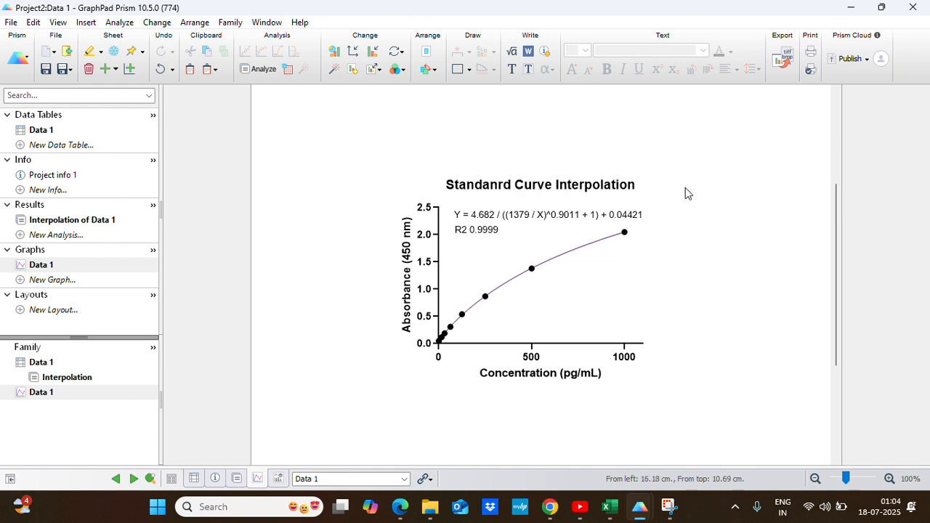
pyautogui.moveTo(462, 317)
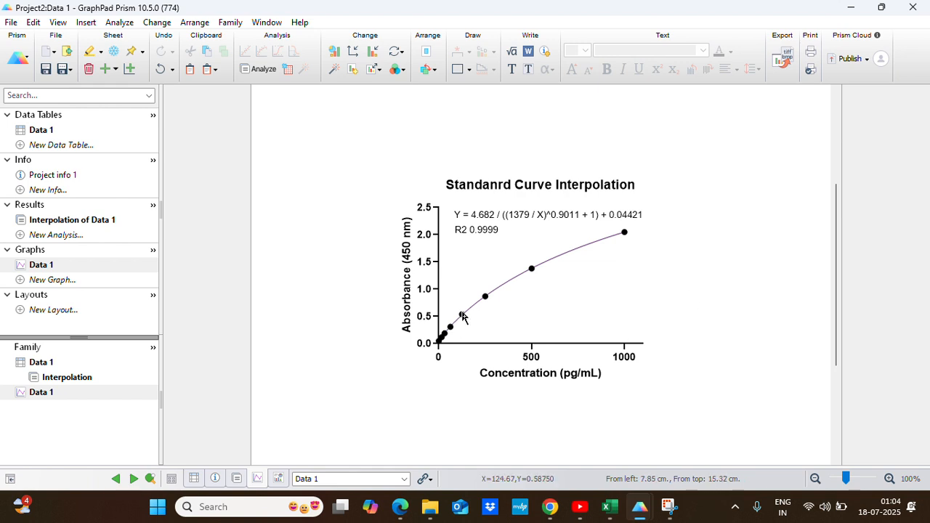
pyautogui.moveTo(547, 238)
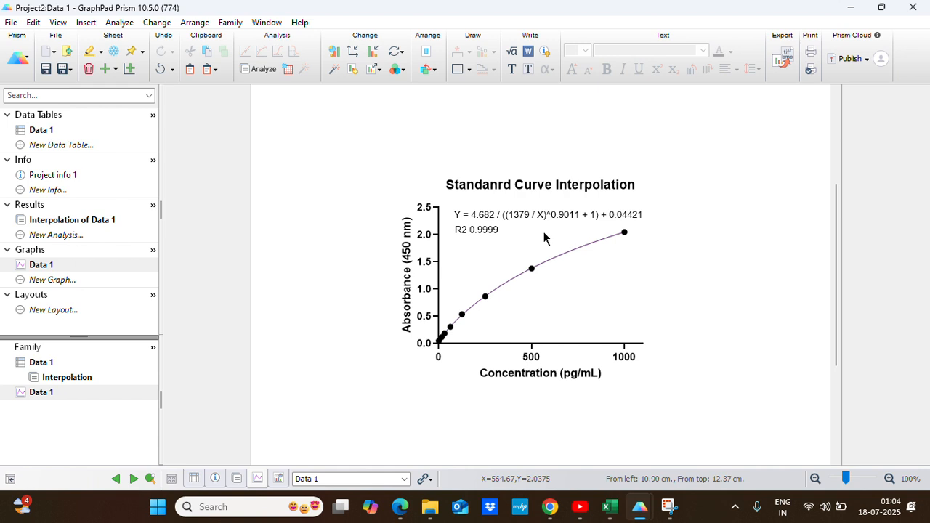